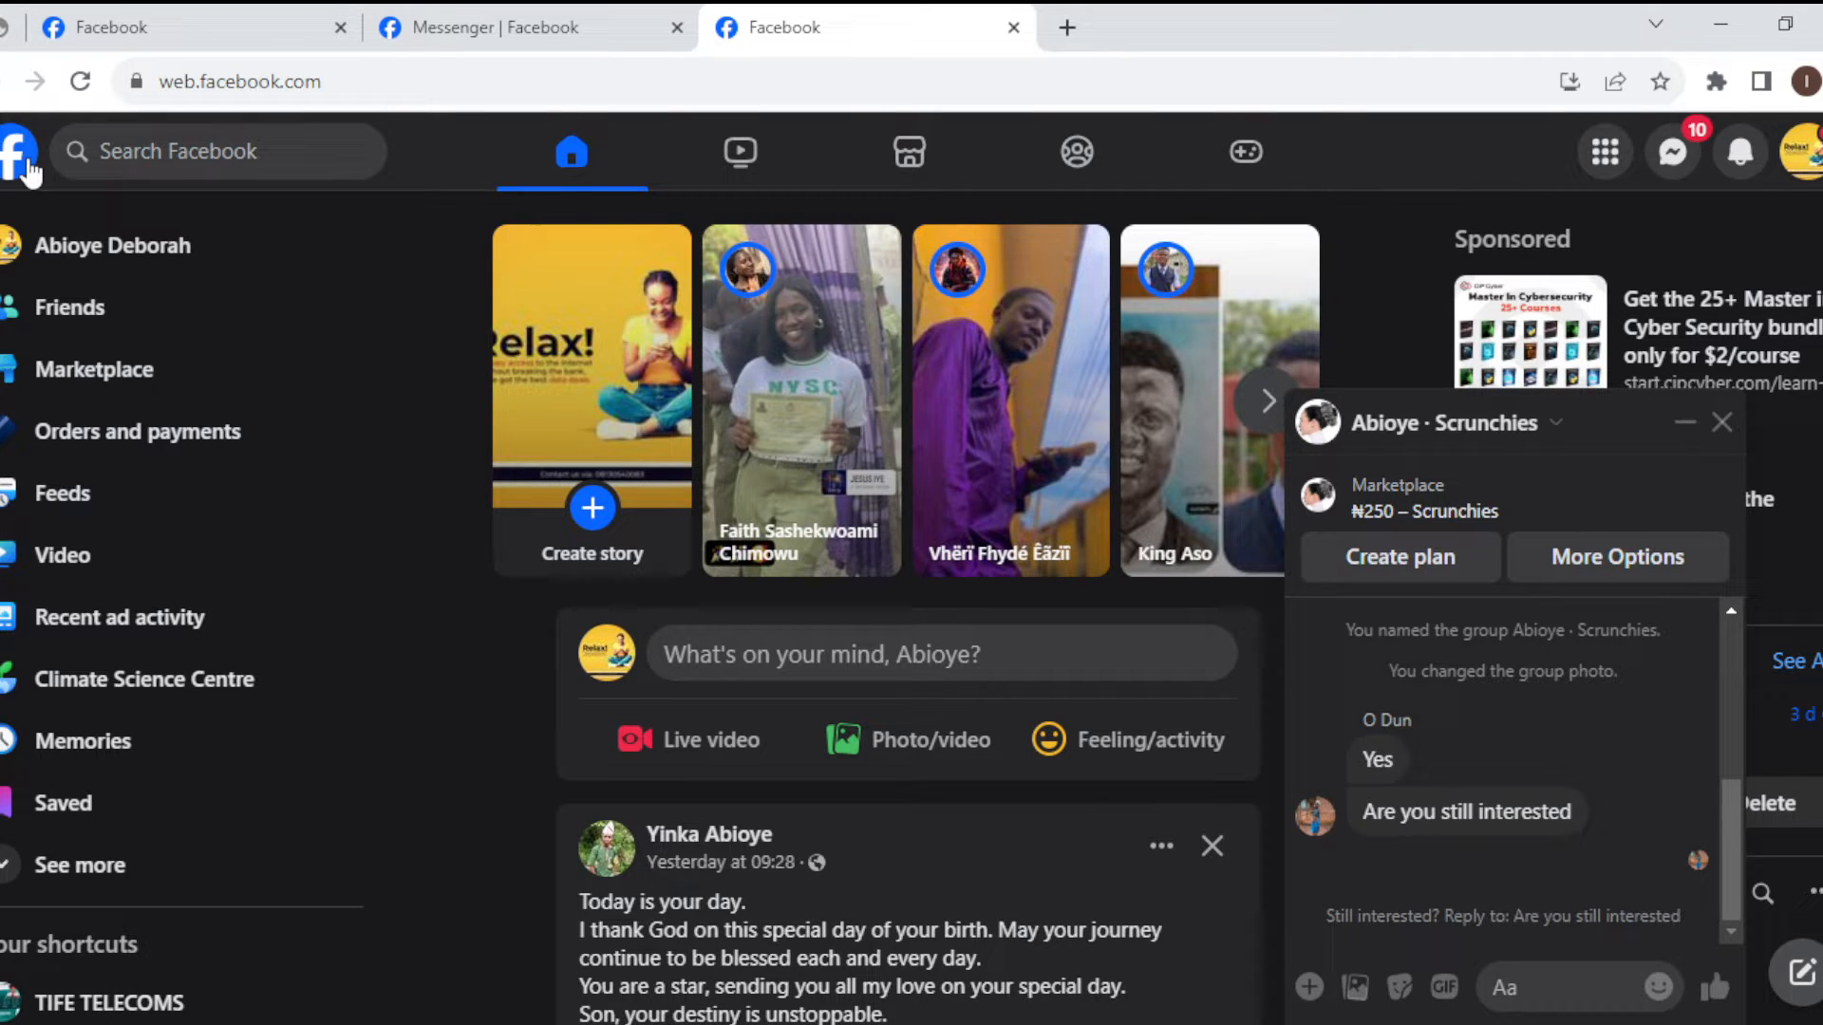
{"action": "mouse_move", "coordinate": [1205, 279]}
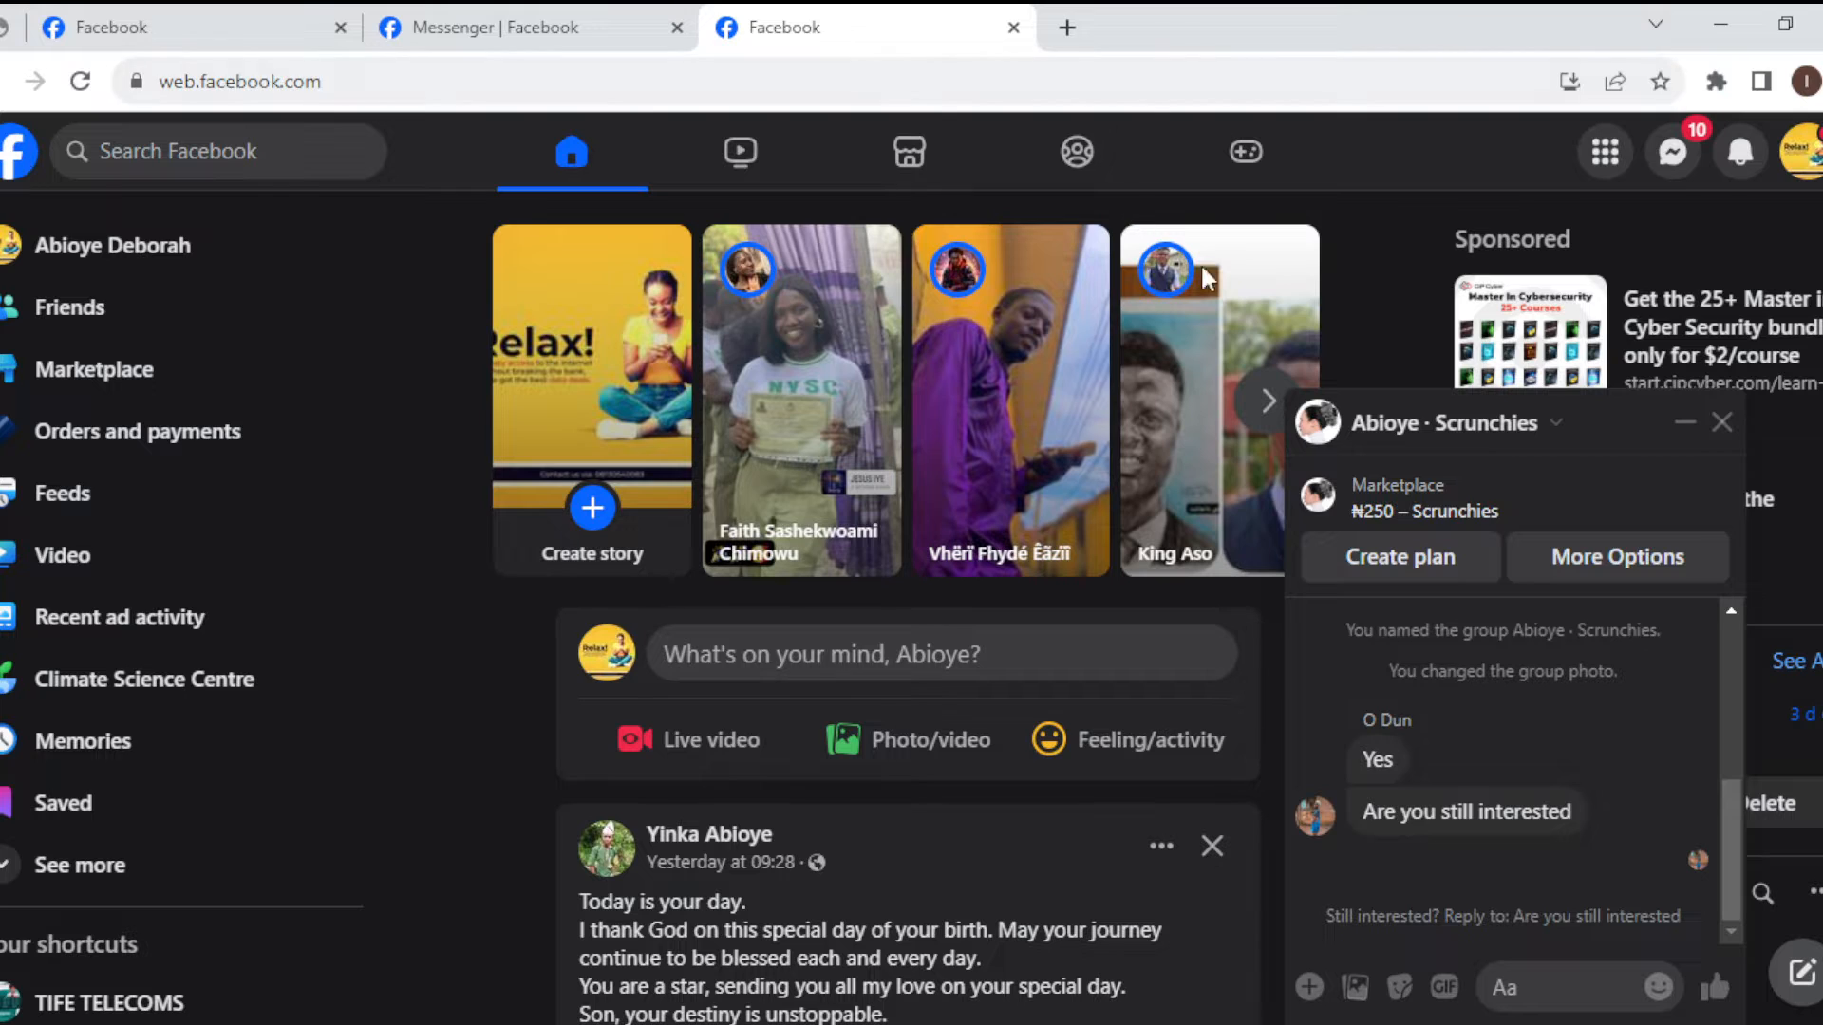
- Close the Scrunchies Marketplace chat window
{"action": "left_click", "coordinate": [1721, 421]}
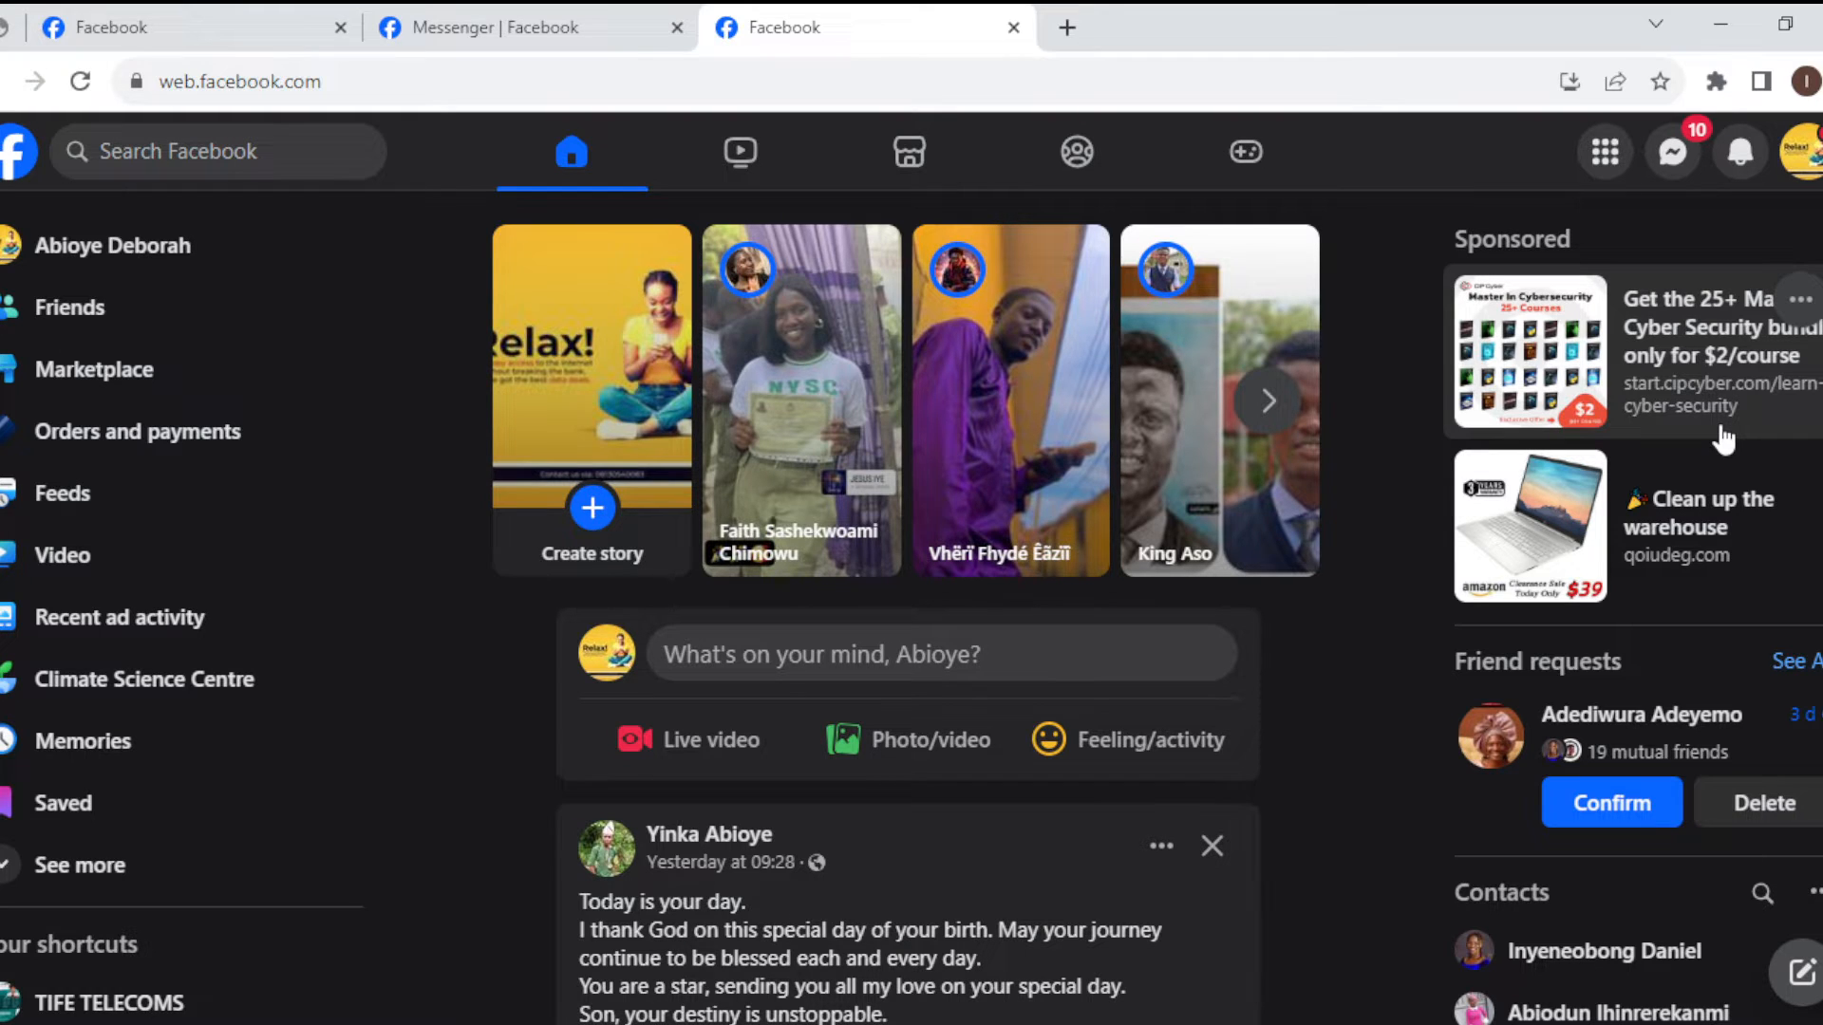
{"action": "mouse_move", "coordinate": [1145, 258]}
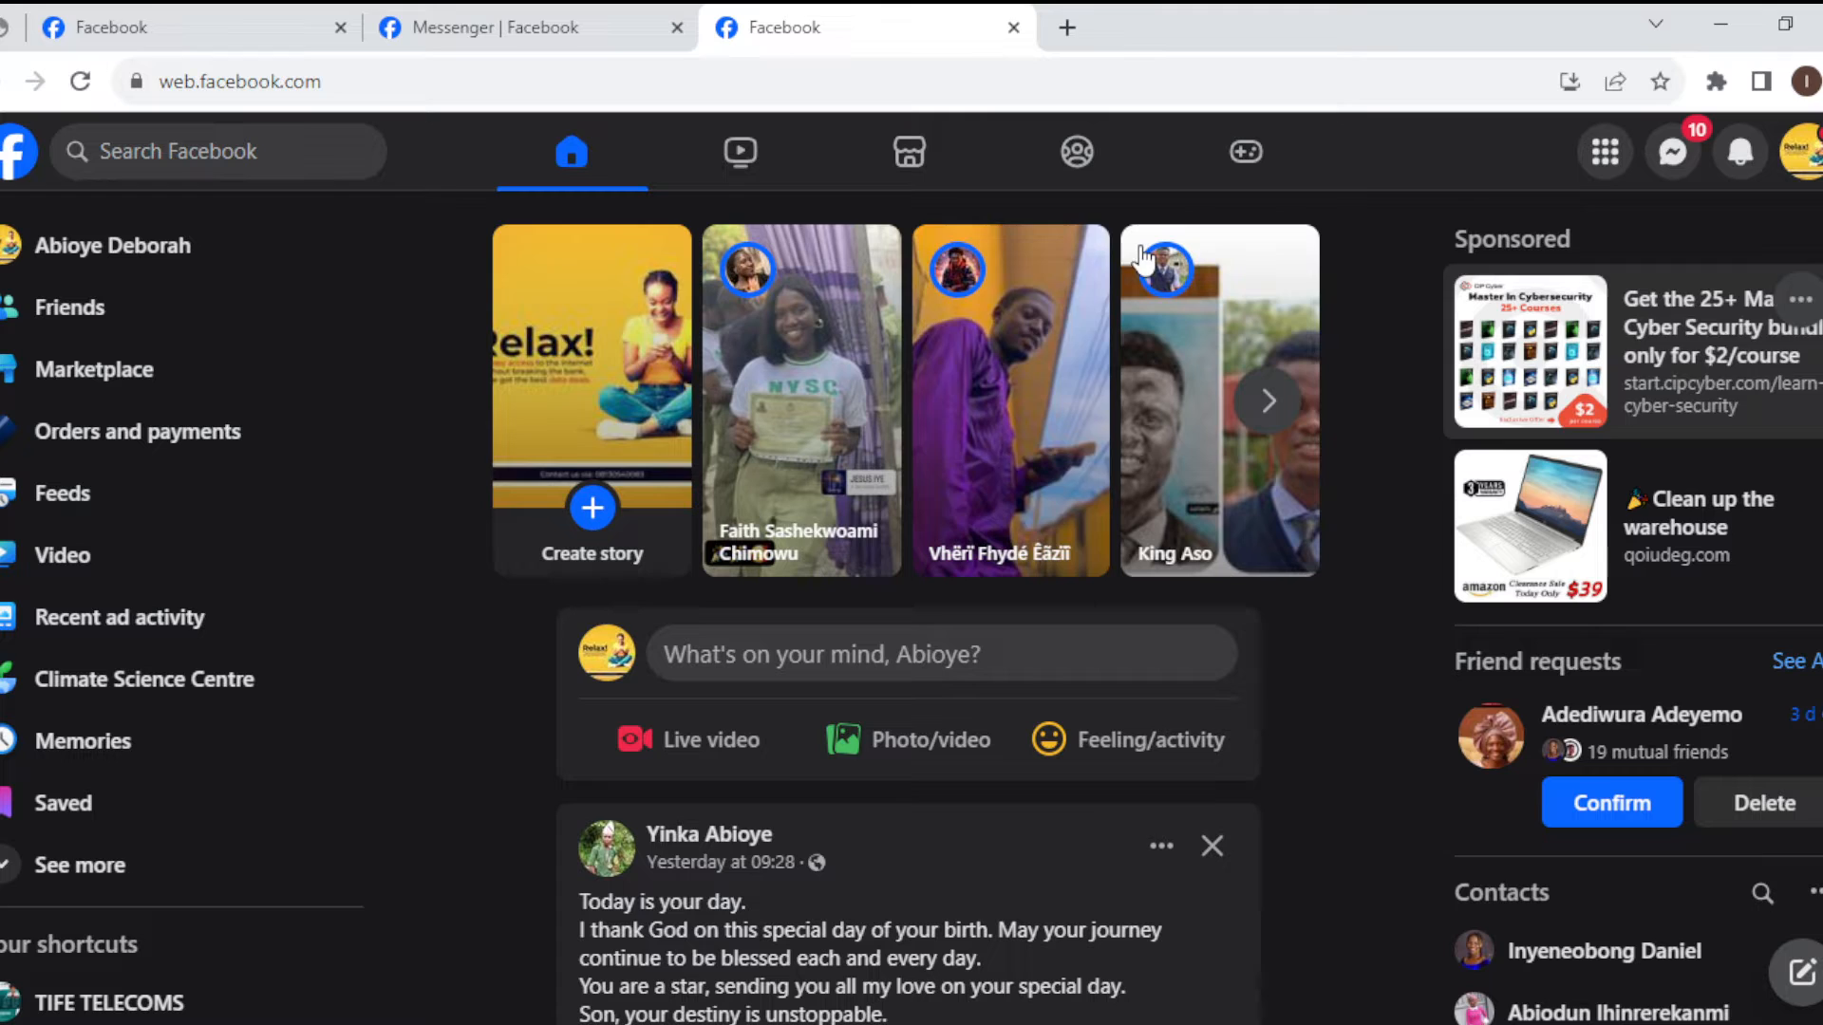
{"action": "mouse_move", "coordinate": [393, 735]}
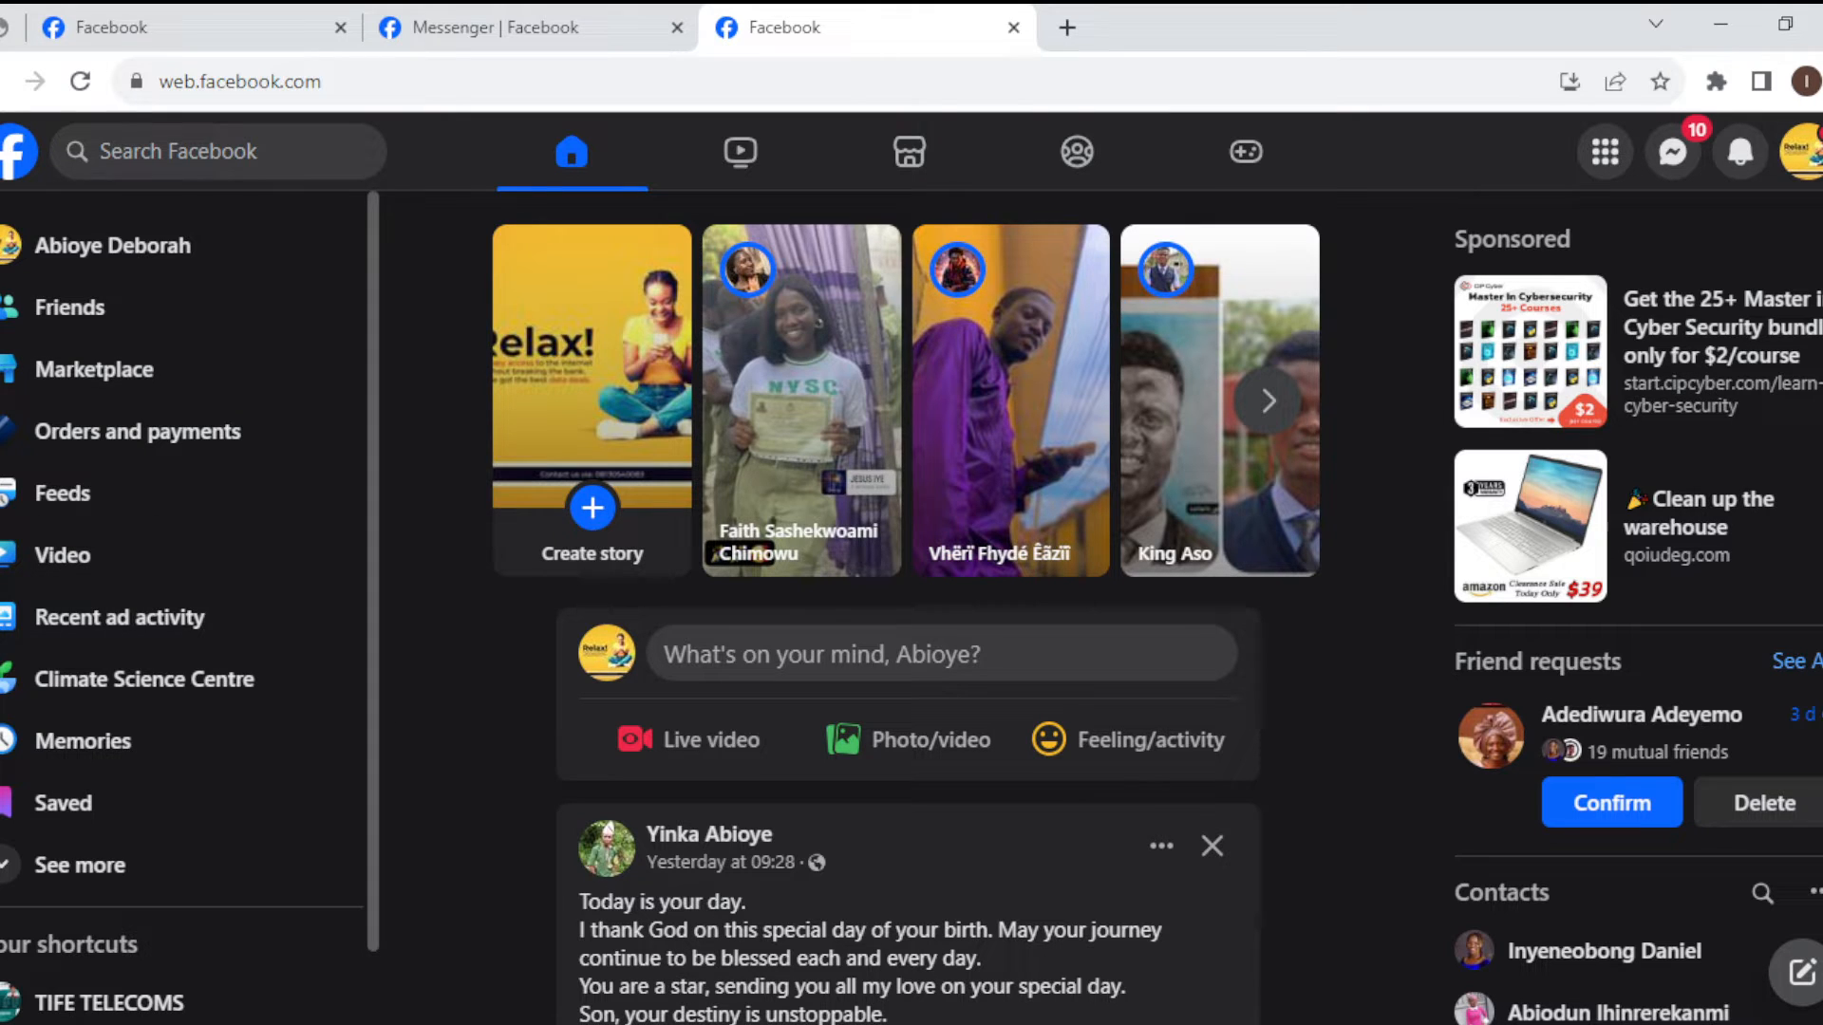
{"action": "mouse_move", "coordinate": [114, 245]}
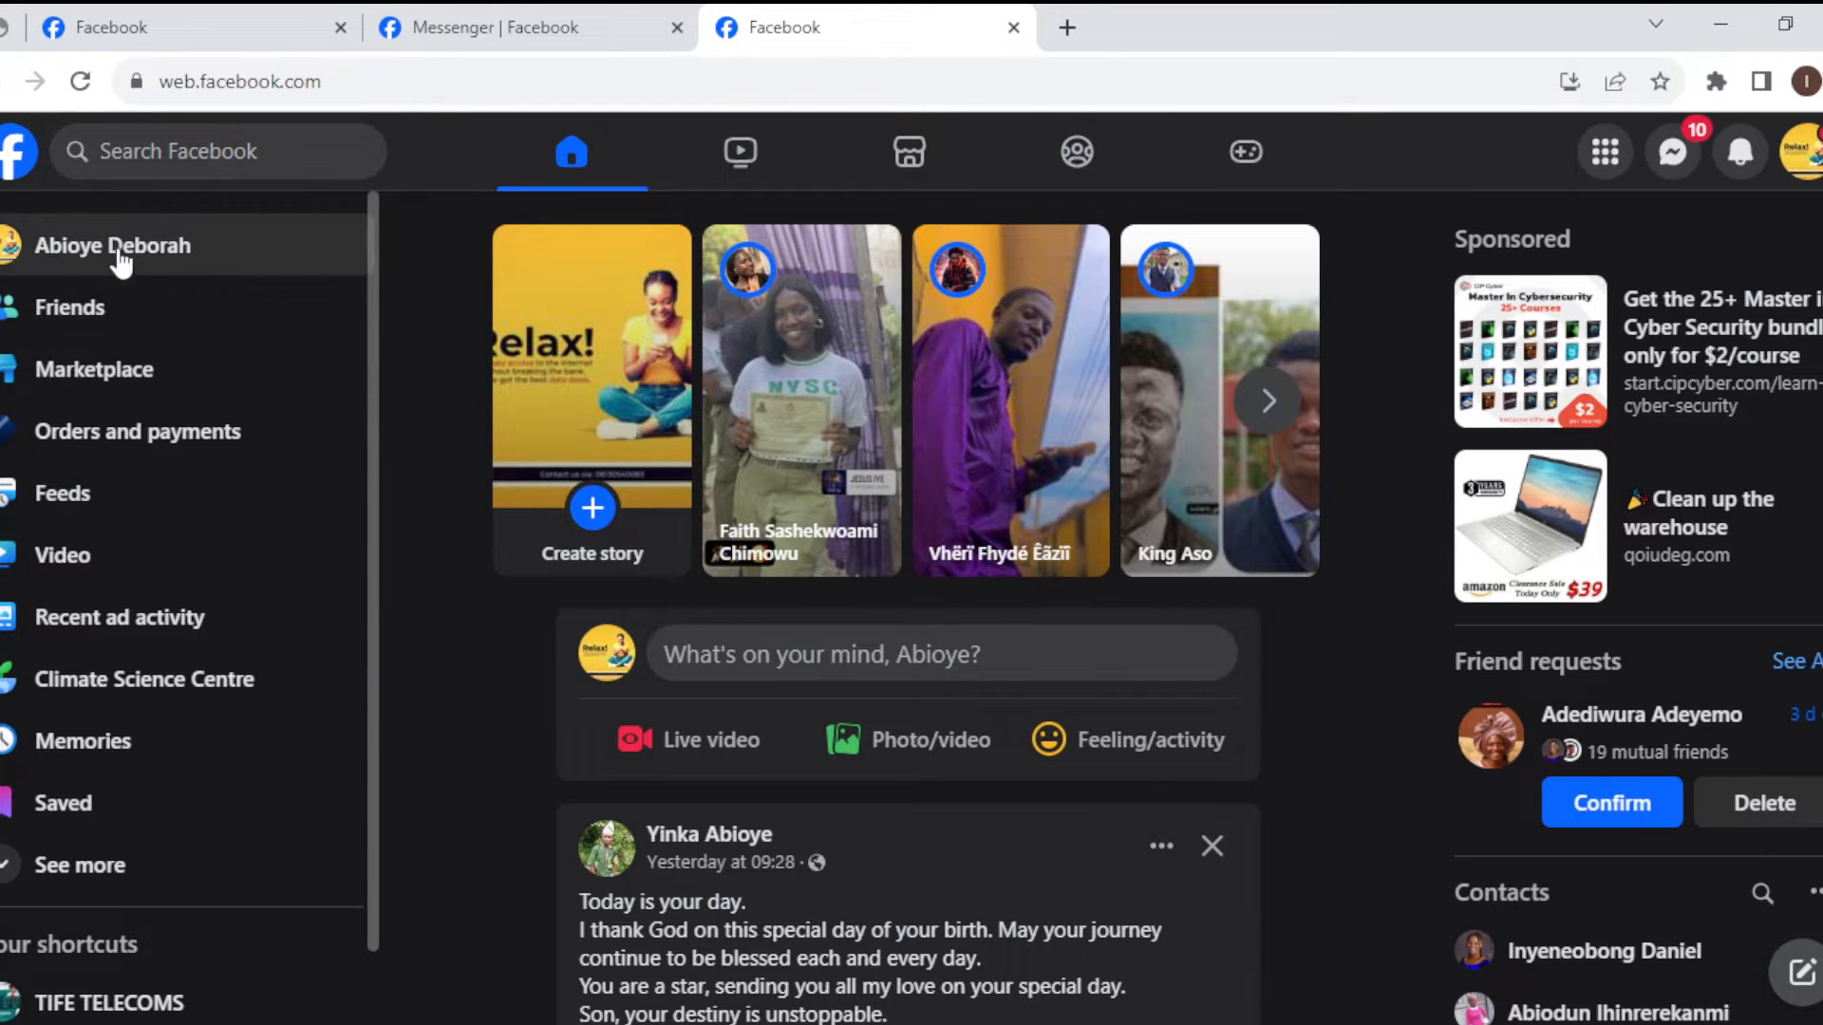
{"action": "mouse_move", "coordinate": [230, 390]}
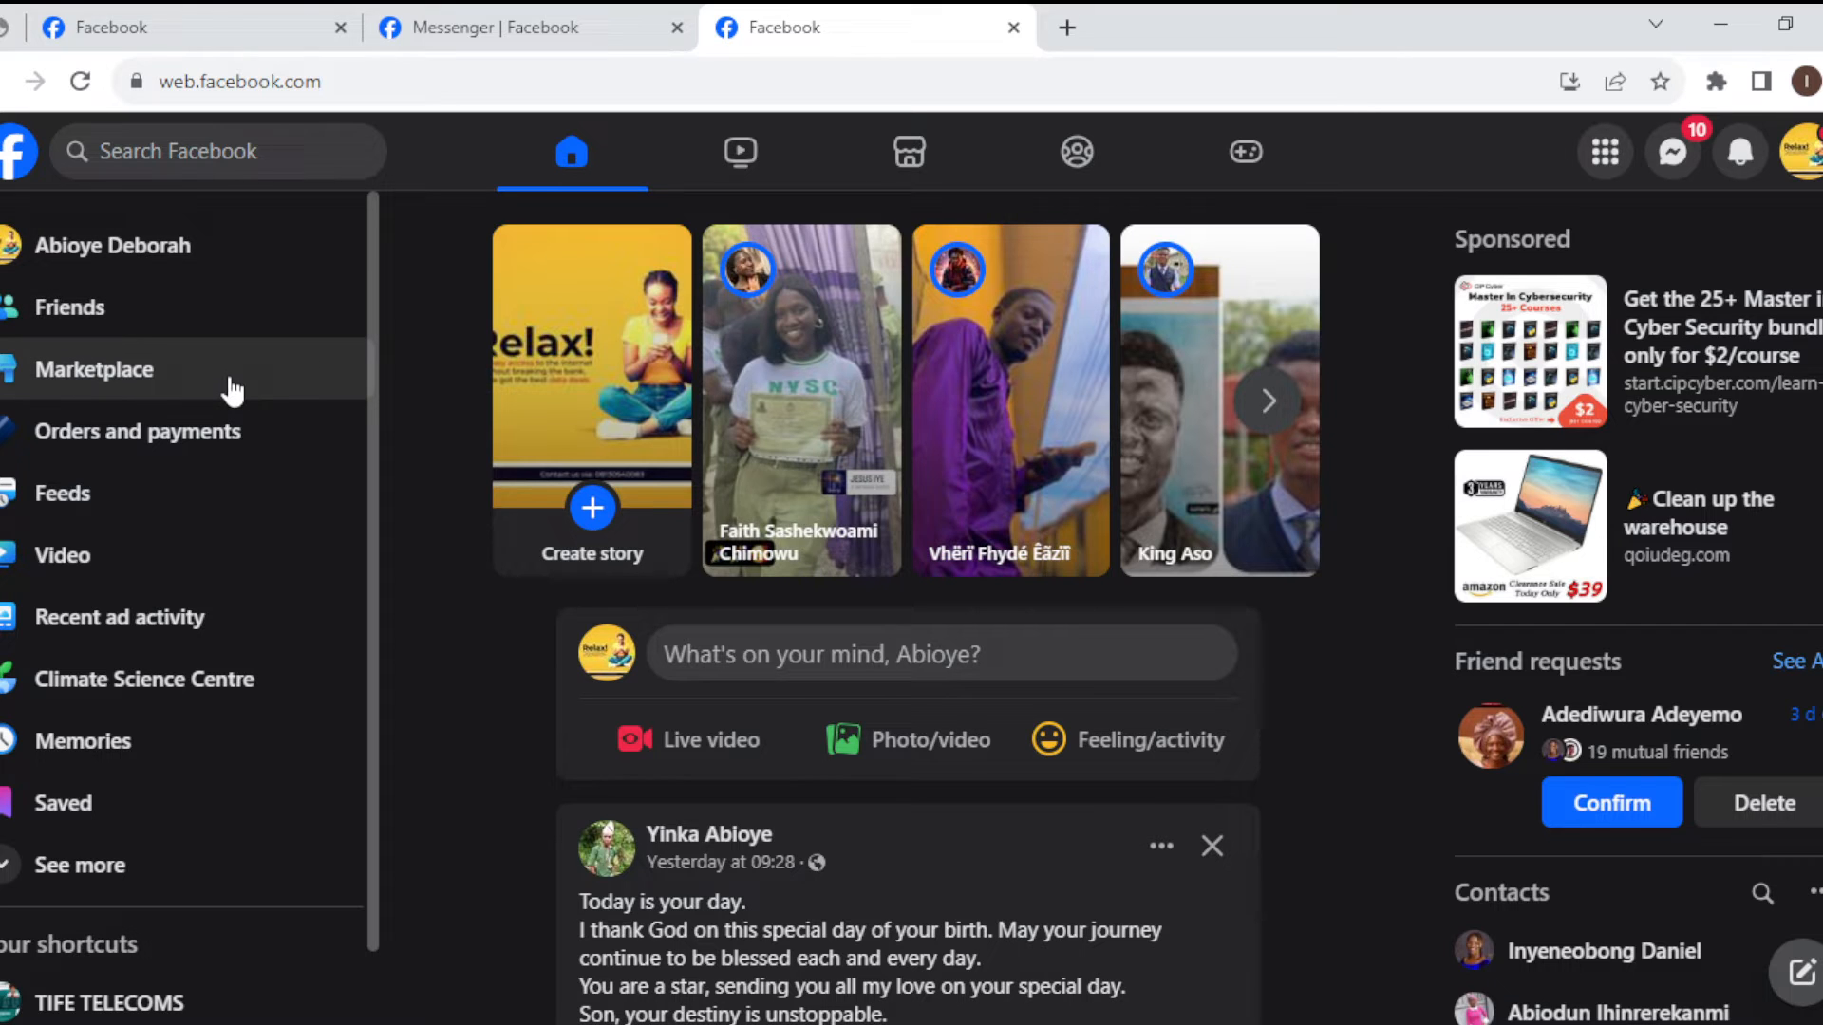
- Go to Marketplace from the left sidebar to see Today's picks
{"action": "left_click", "coordinate": [94, 369]}
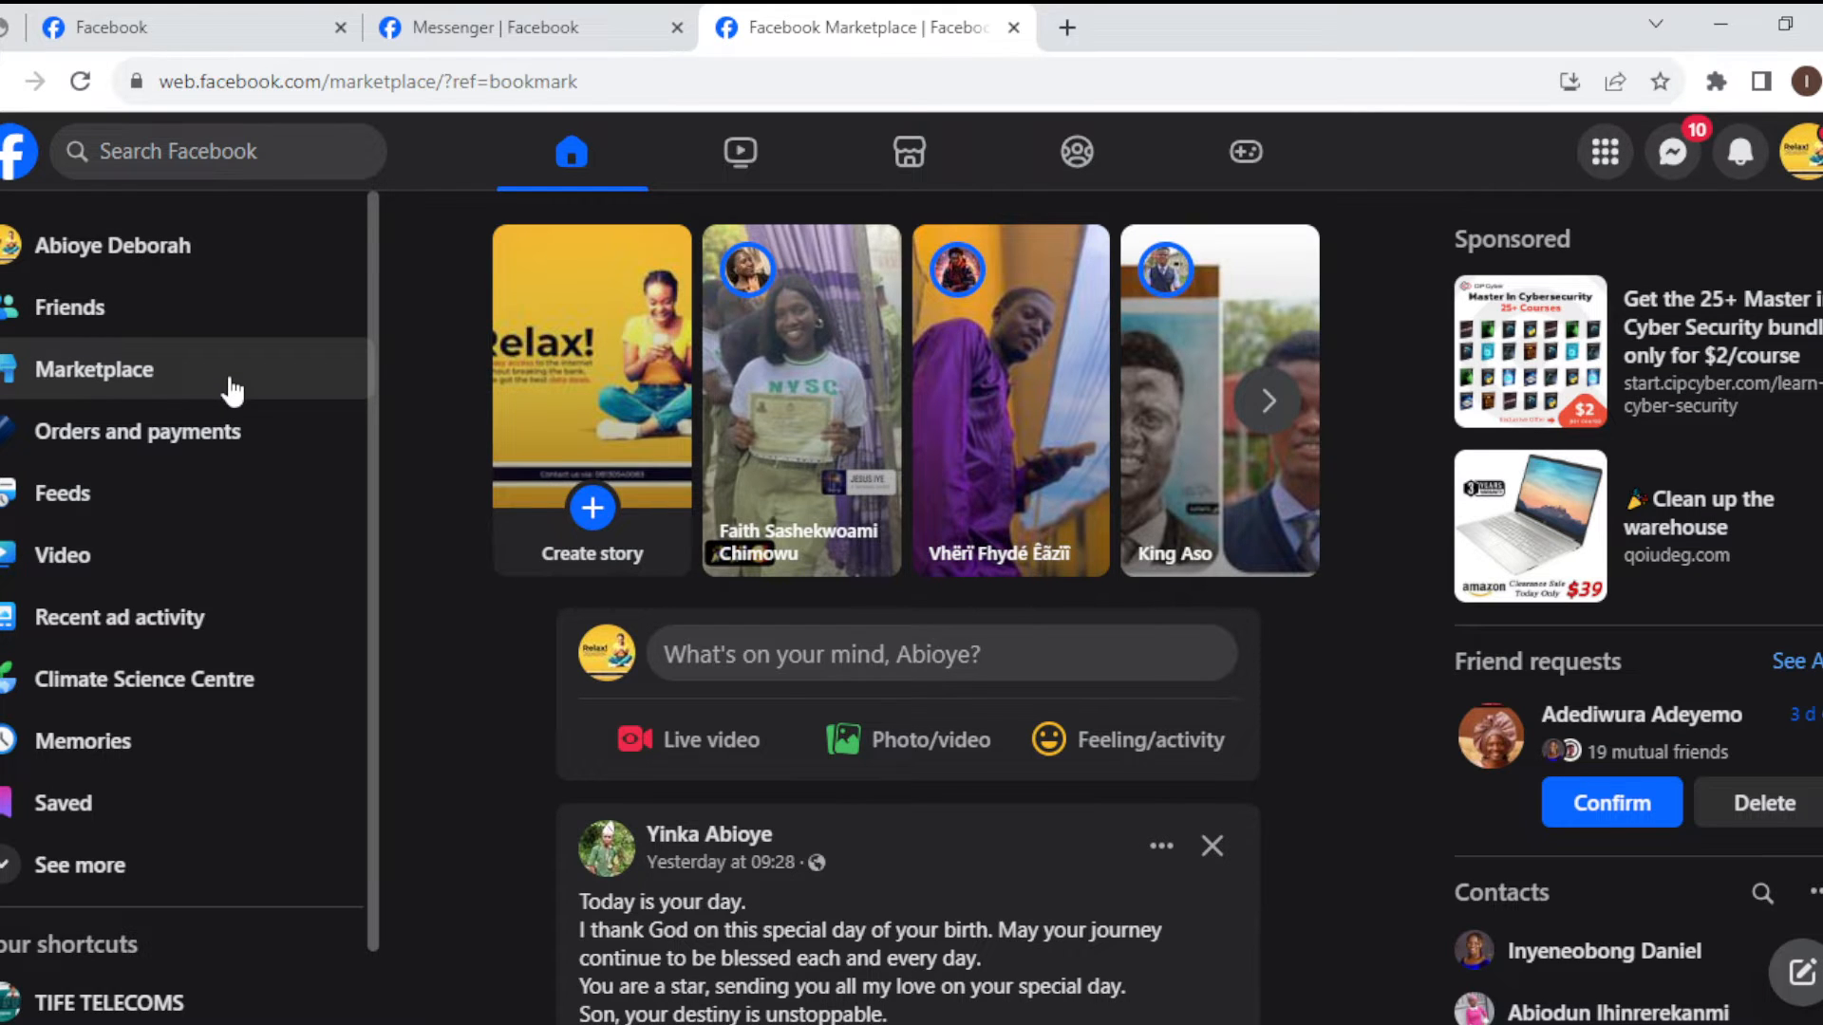
{"action": "left_click", "coordinate": [95, 368]}
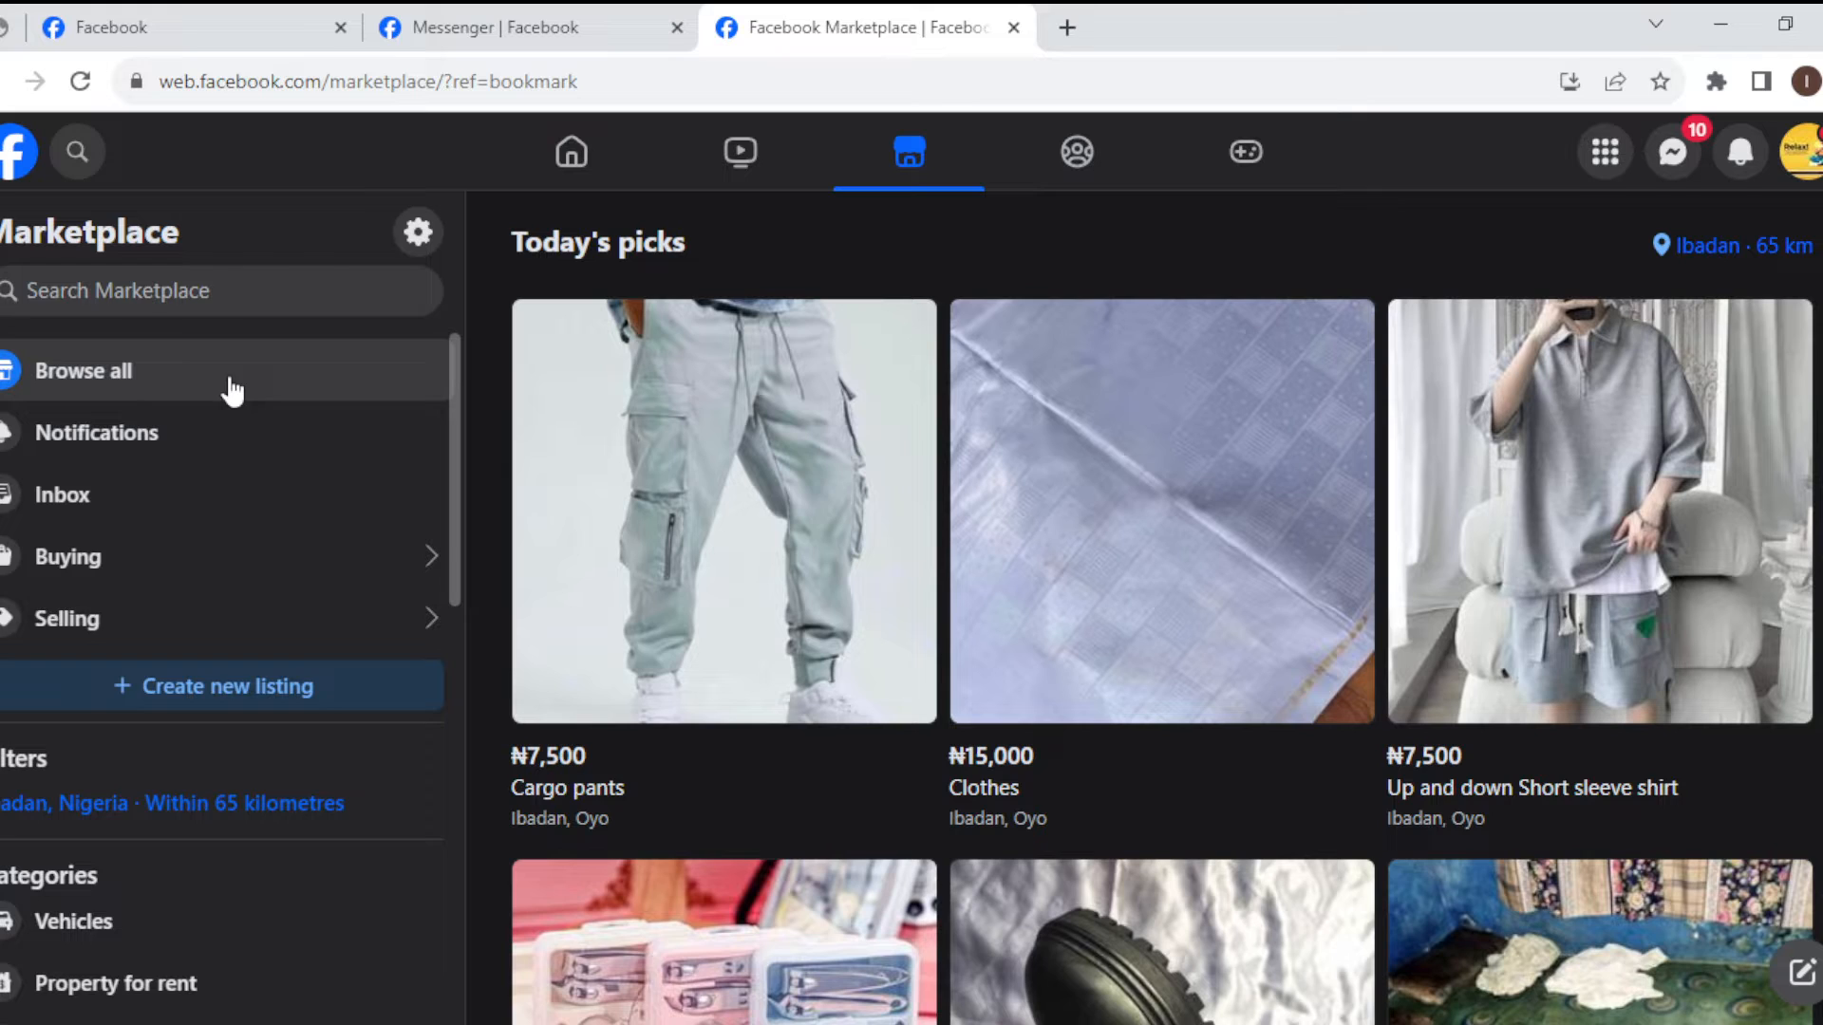
{"action": "mouse_move", "coordinate": [1175, 442]}
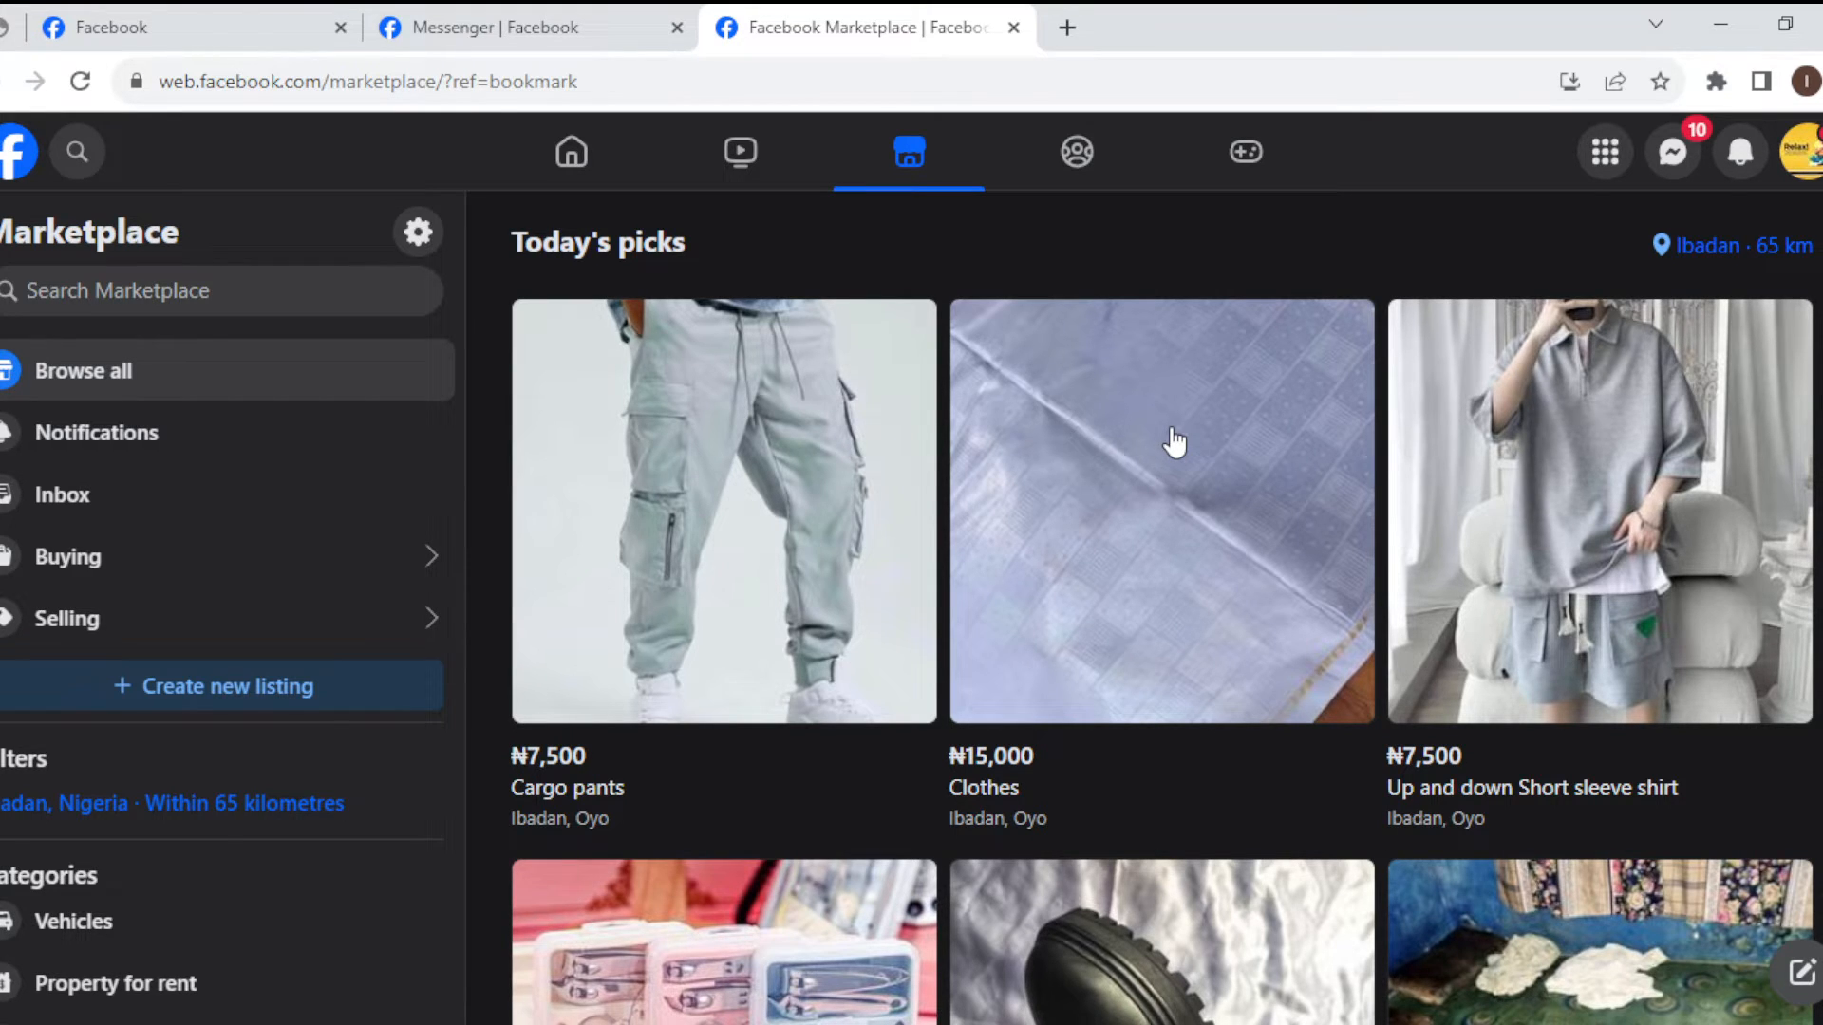
{"action": "mouse_move", "coordinate": [725, 419]}
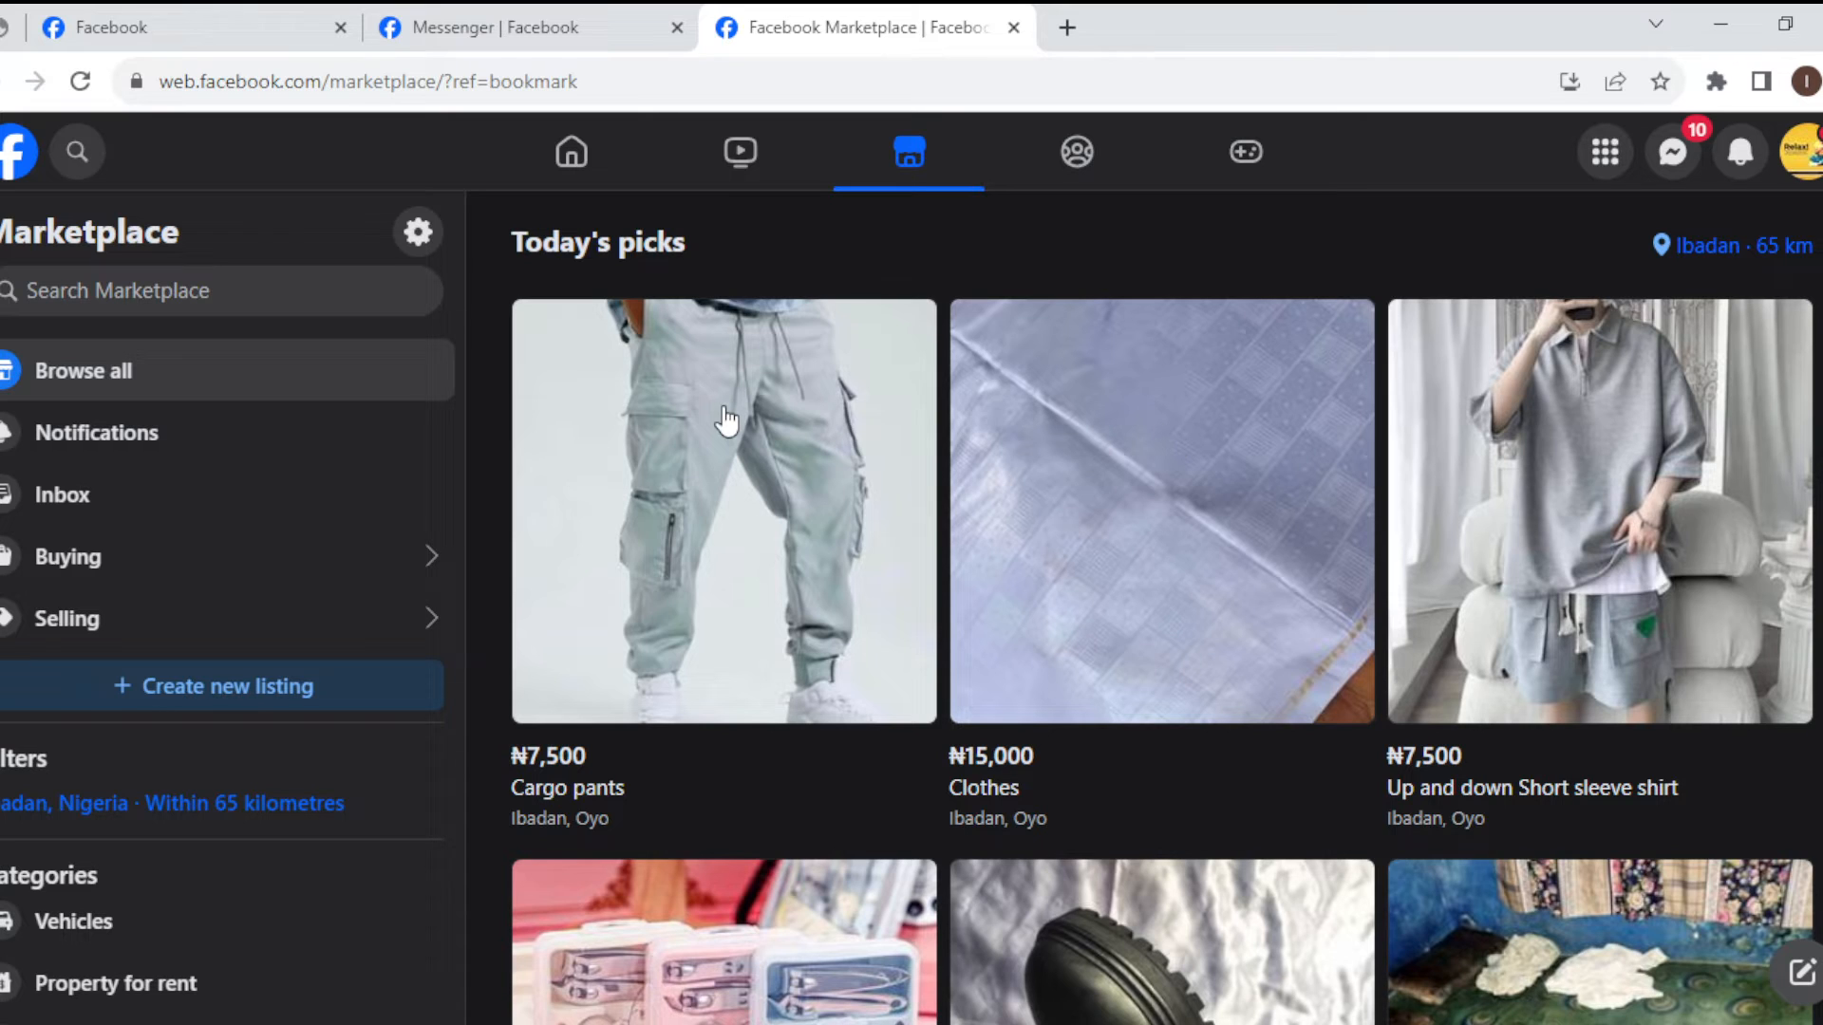
{"action": "mouse_move", "coordinate": [79, 337]}
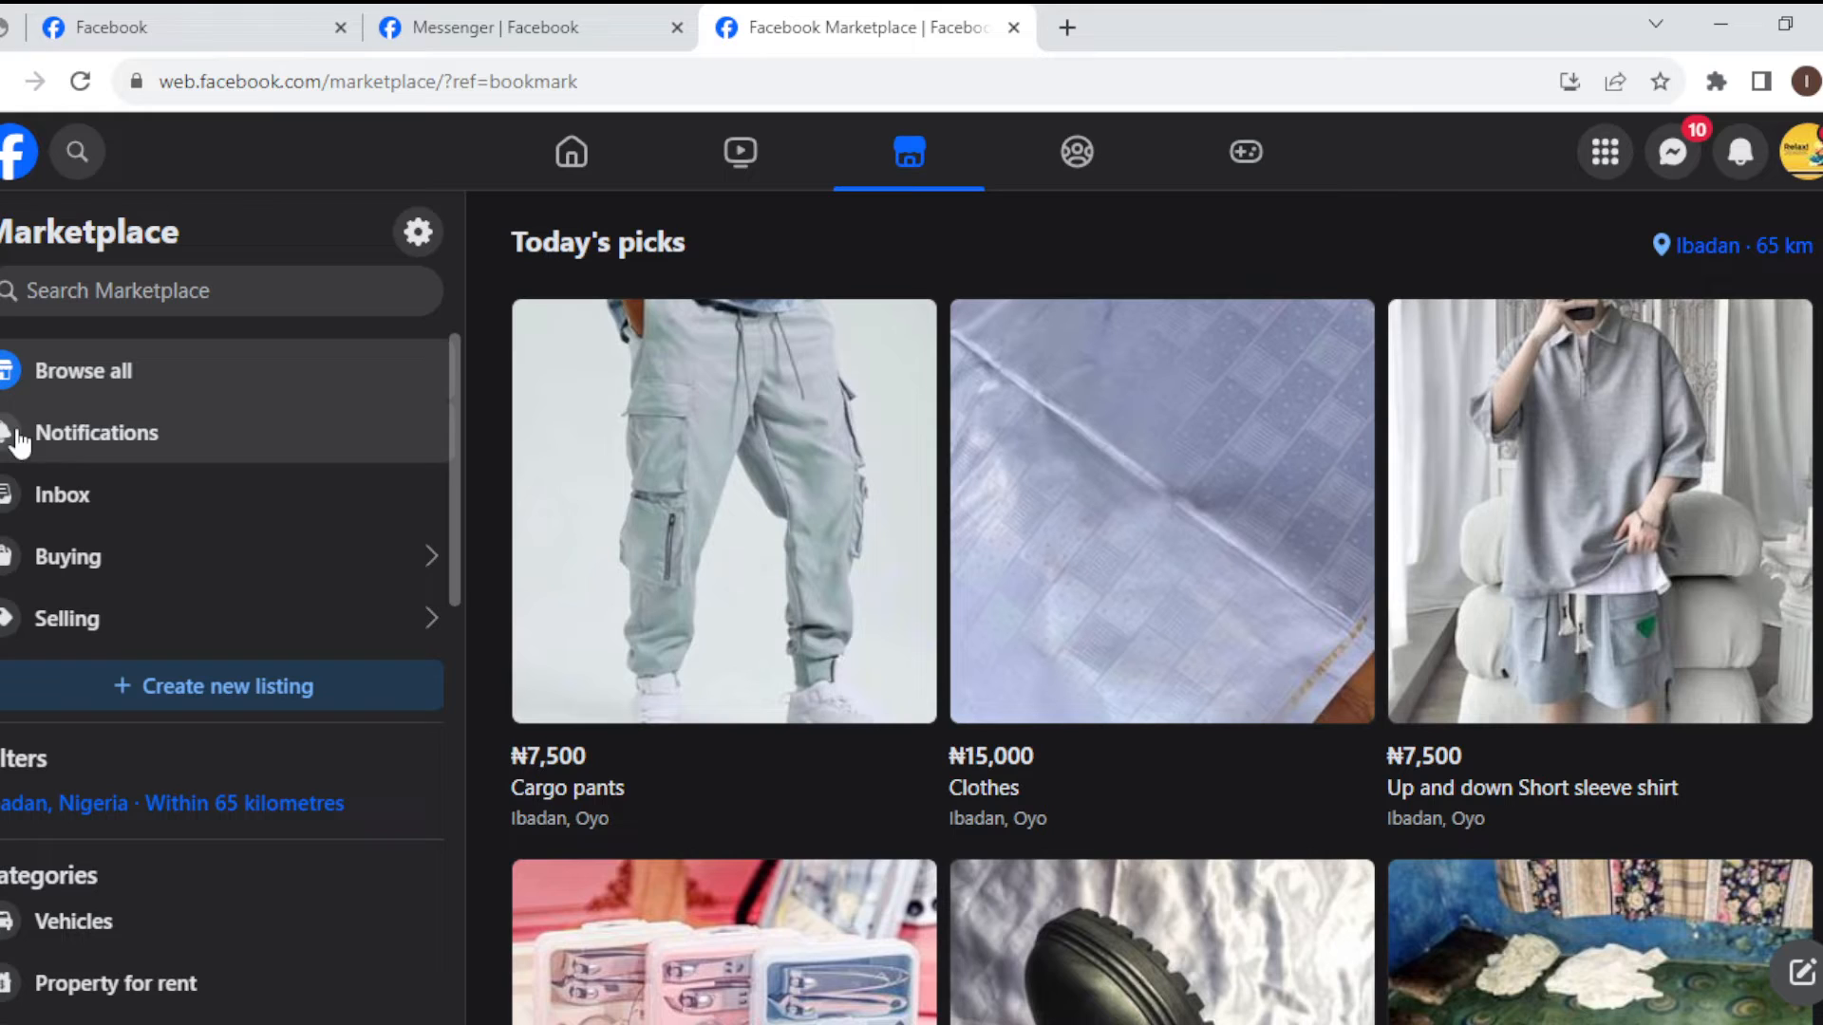
{"action": "mouse_move", "coordinate": [93, 495]}
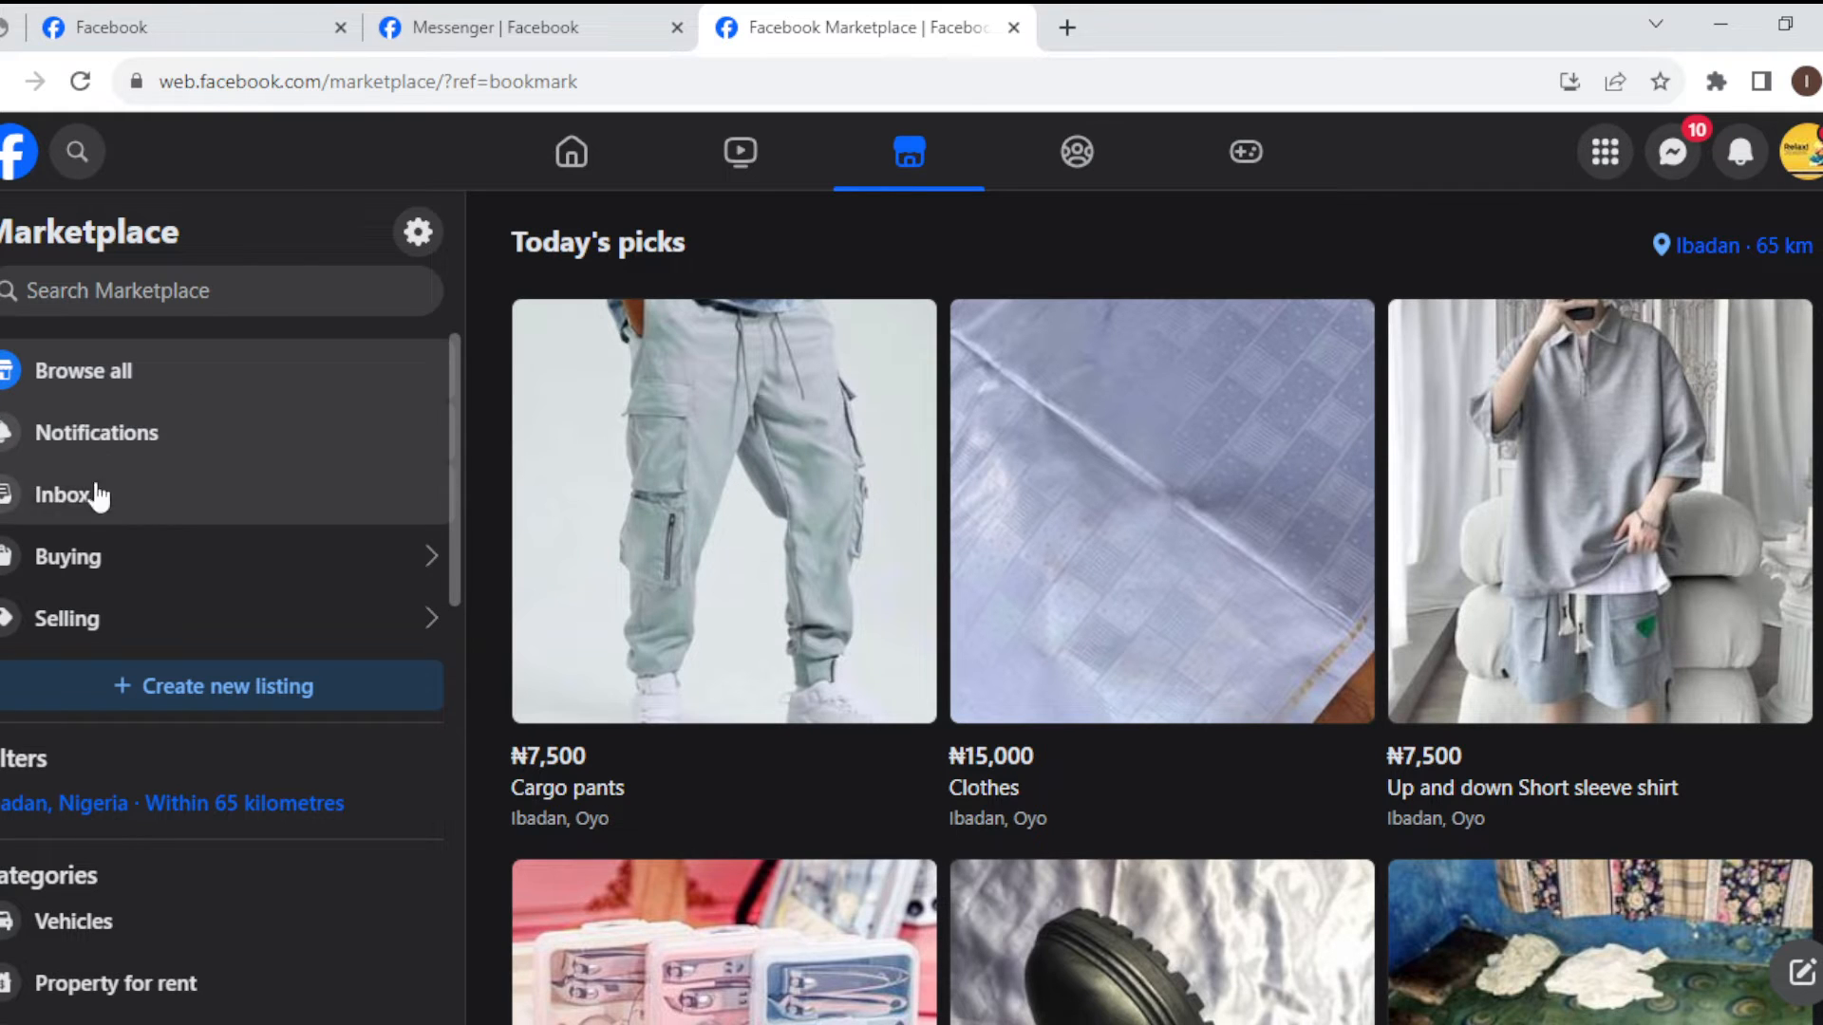
{"action": "mouse_move", "coordinate": [207, 612]}
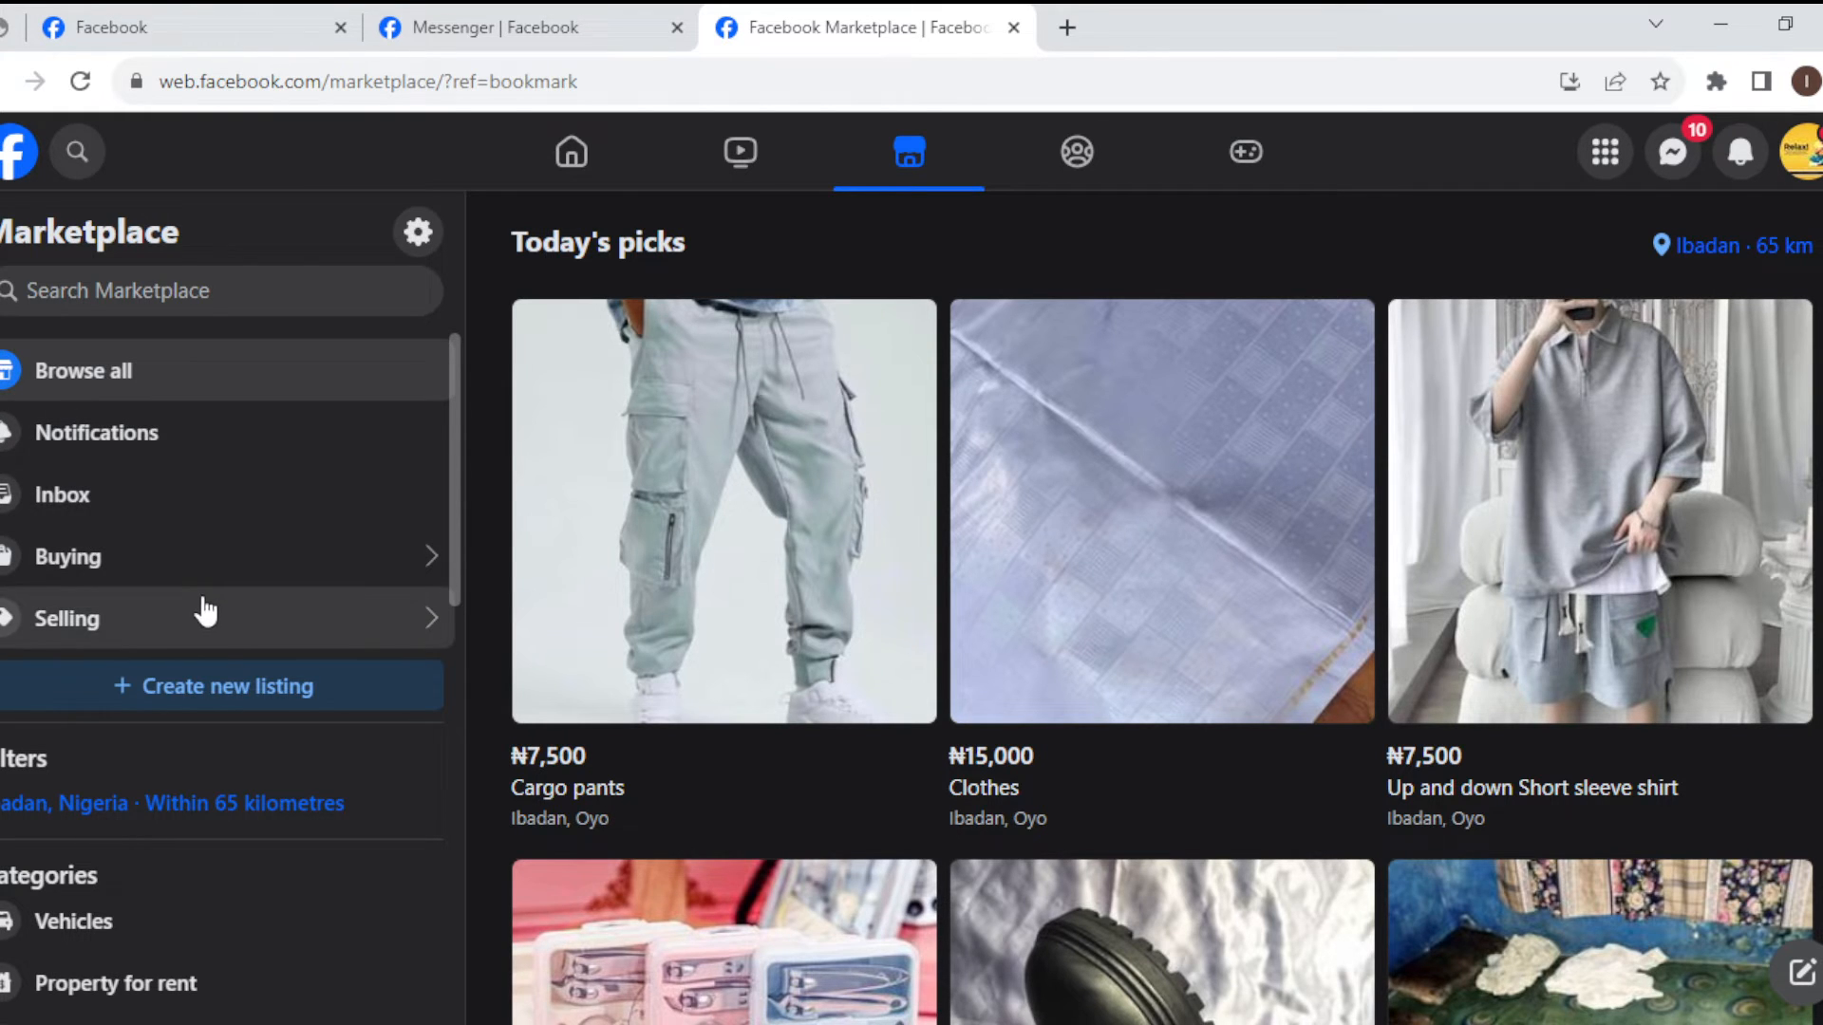
{"action": "mouse_move", "coordinate": [176, 685]}
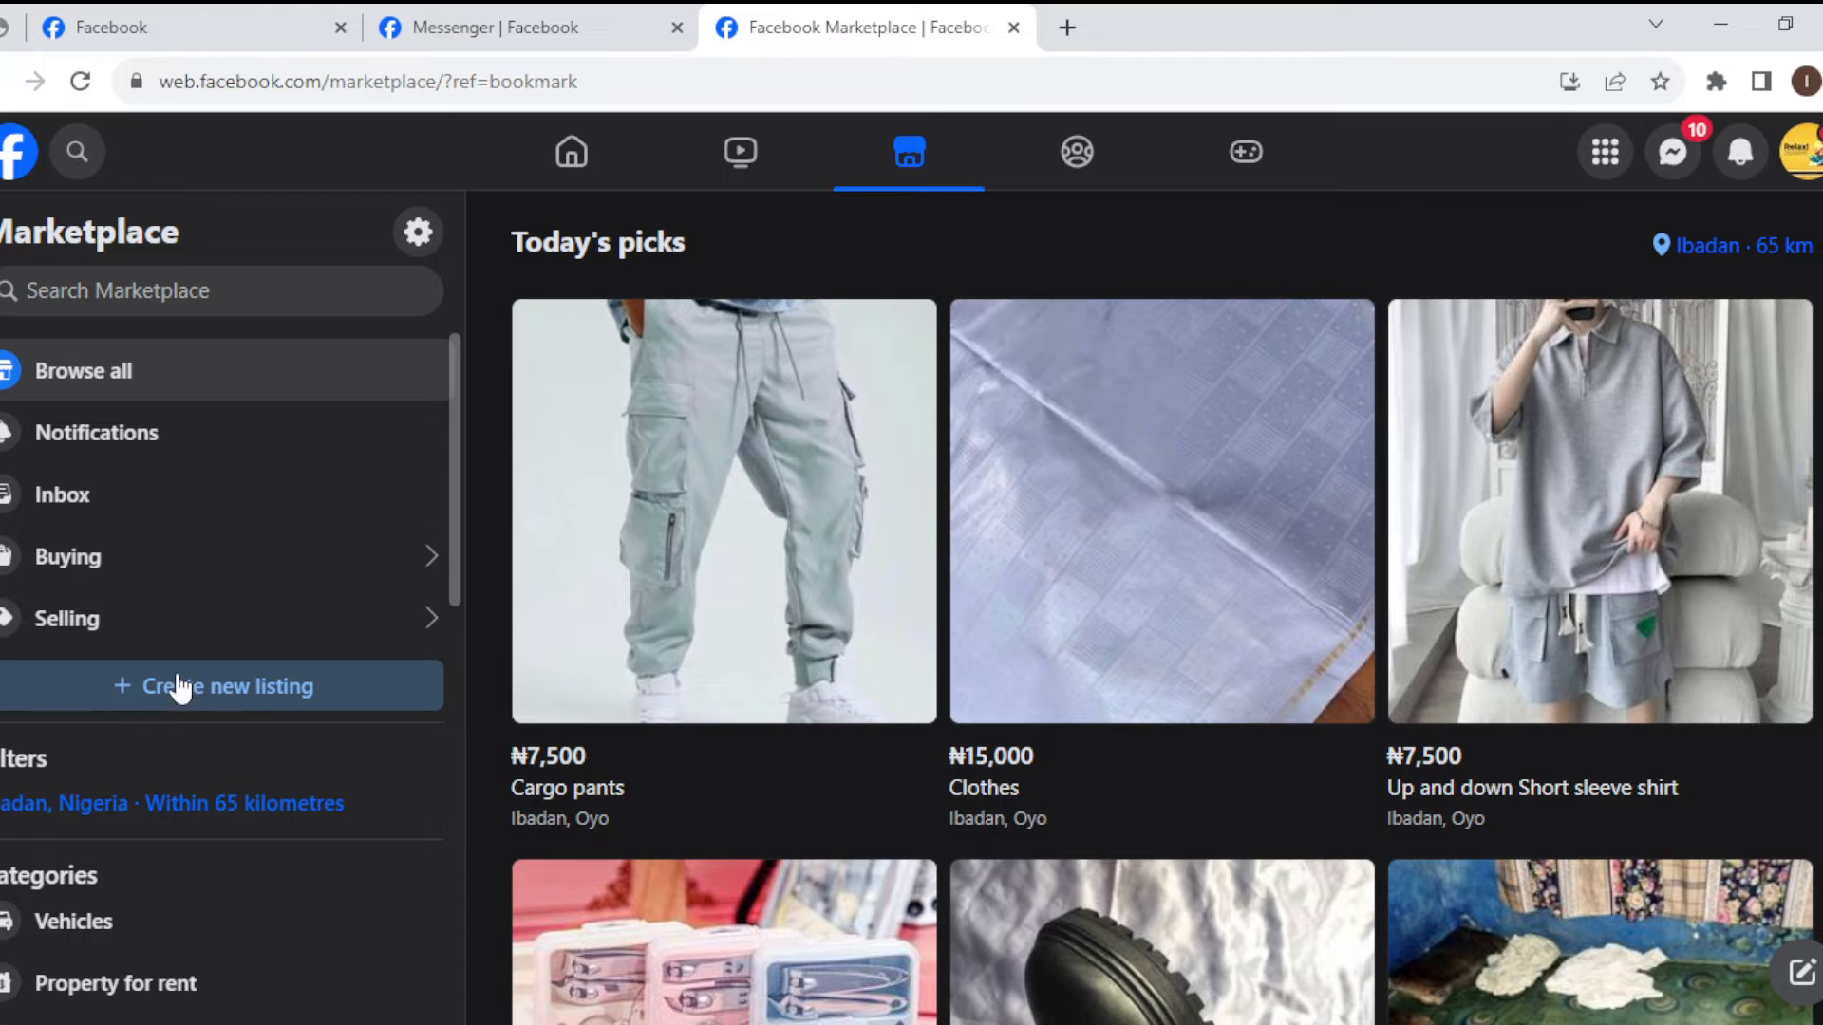
{"action": "mouse_move", "coordinate": [238, 683]}
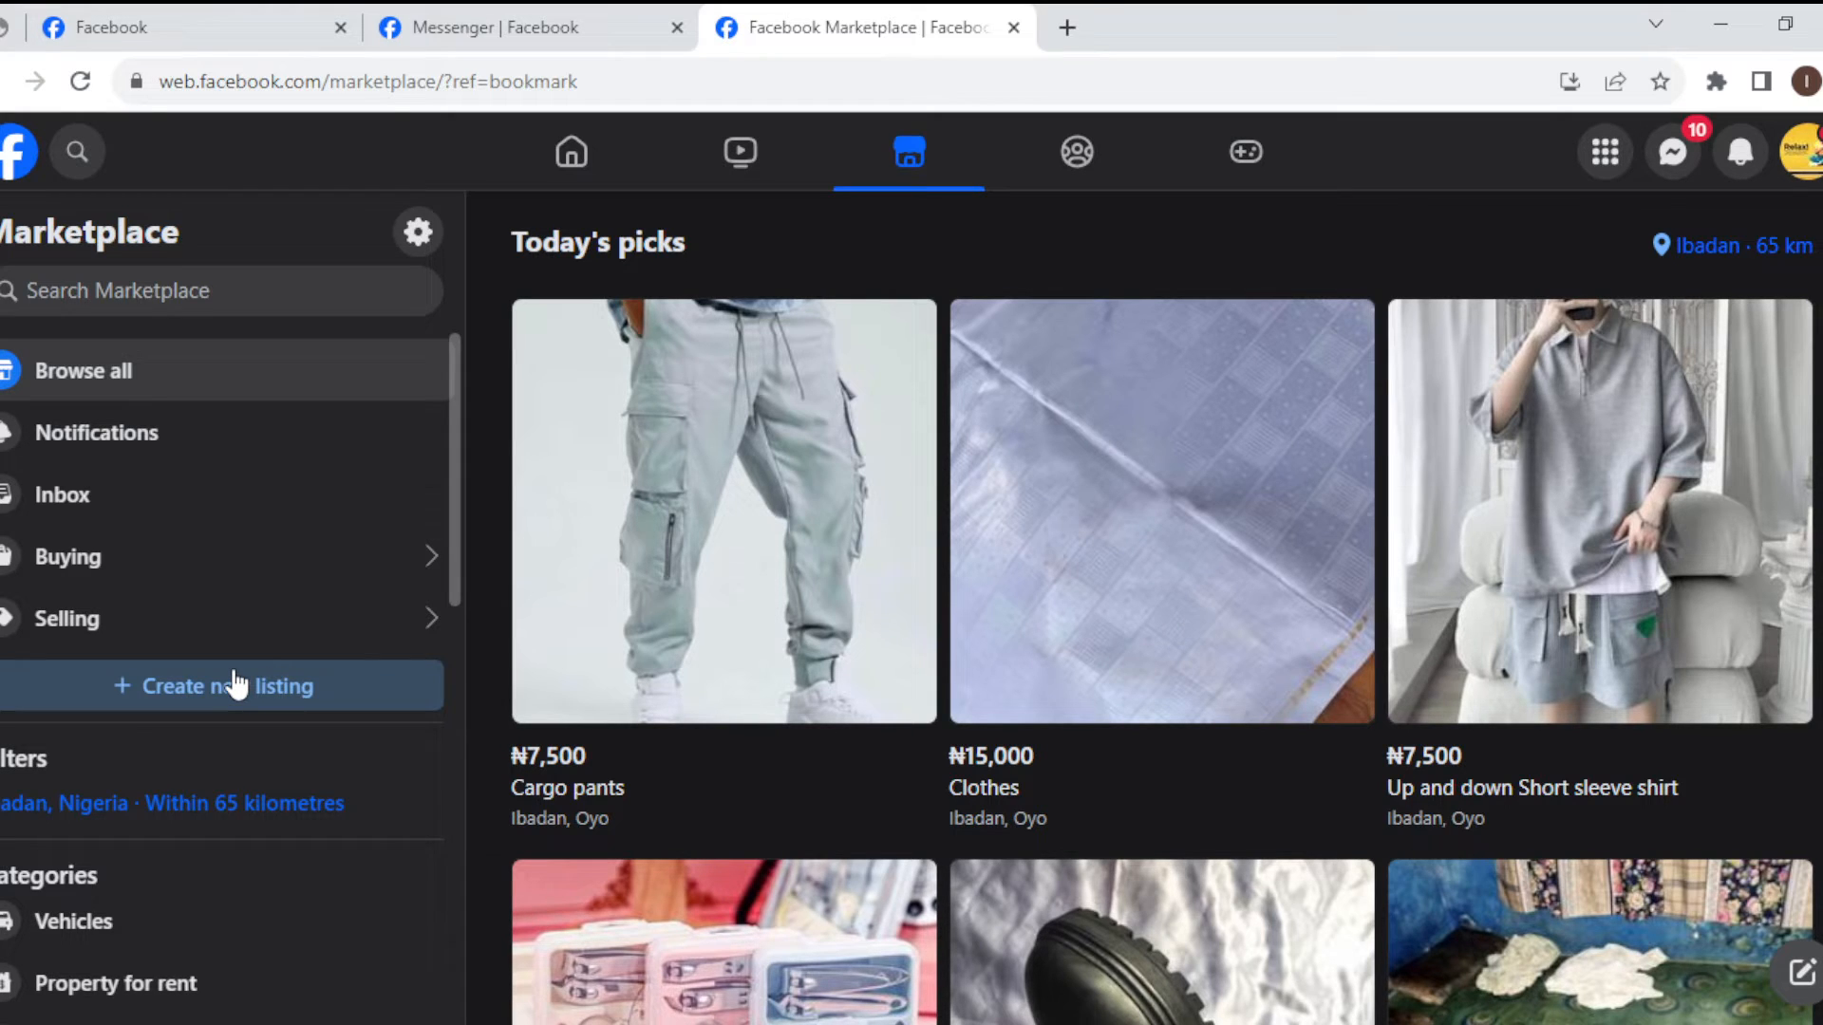
{"action": "mouse_move", "coordinate": [316, 700]}
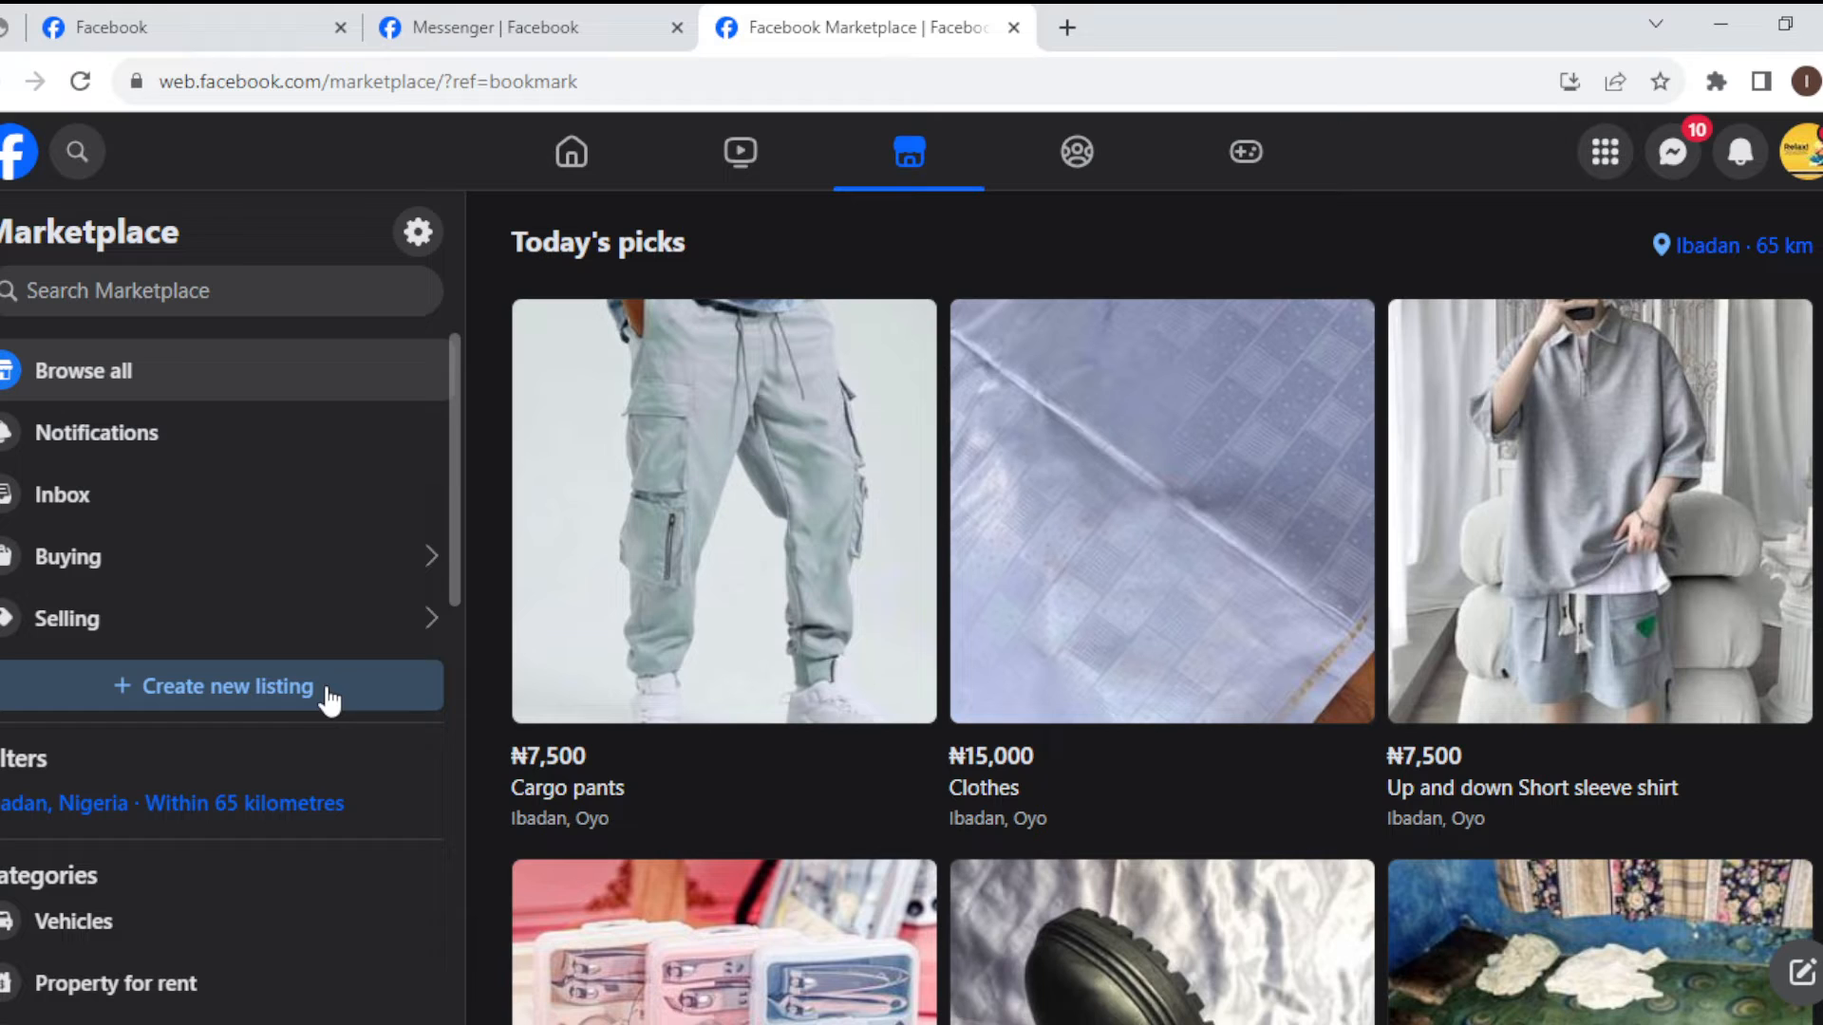
{"action": "mouse_move", "coordinate": [310, 701]}
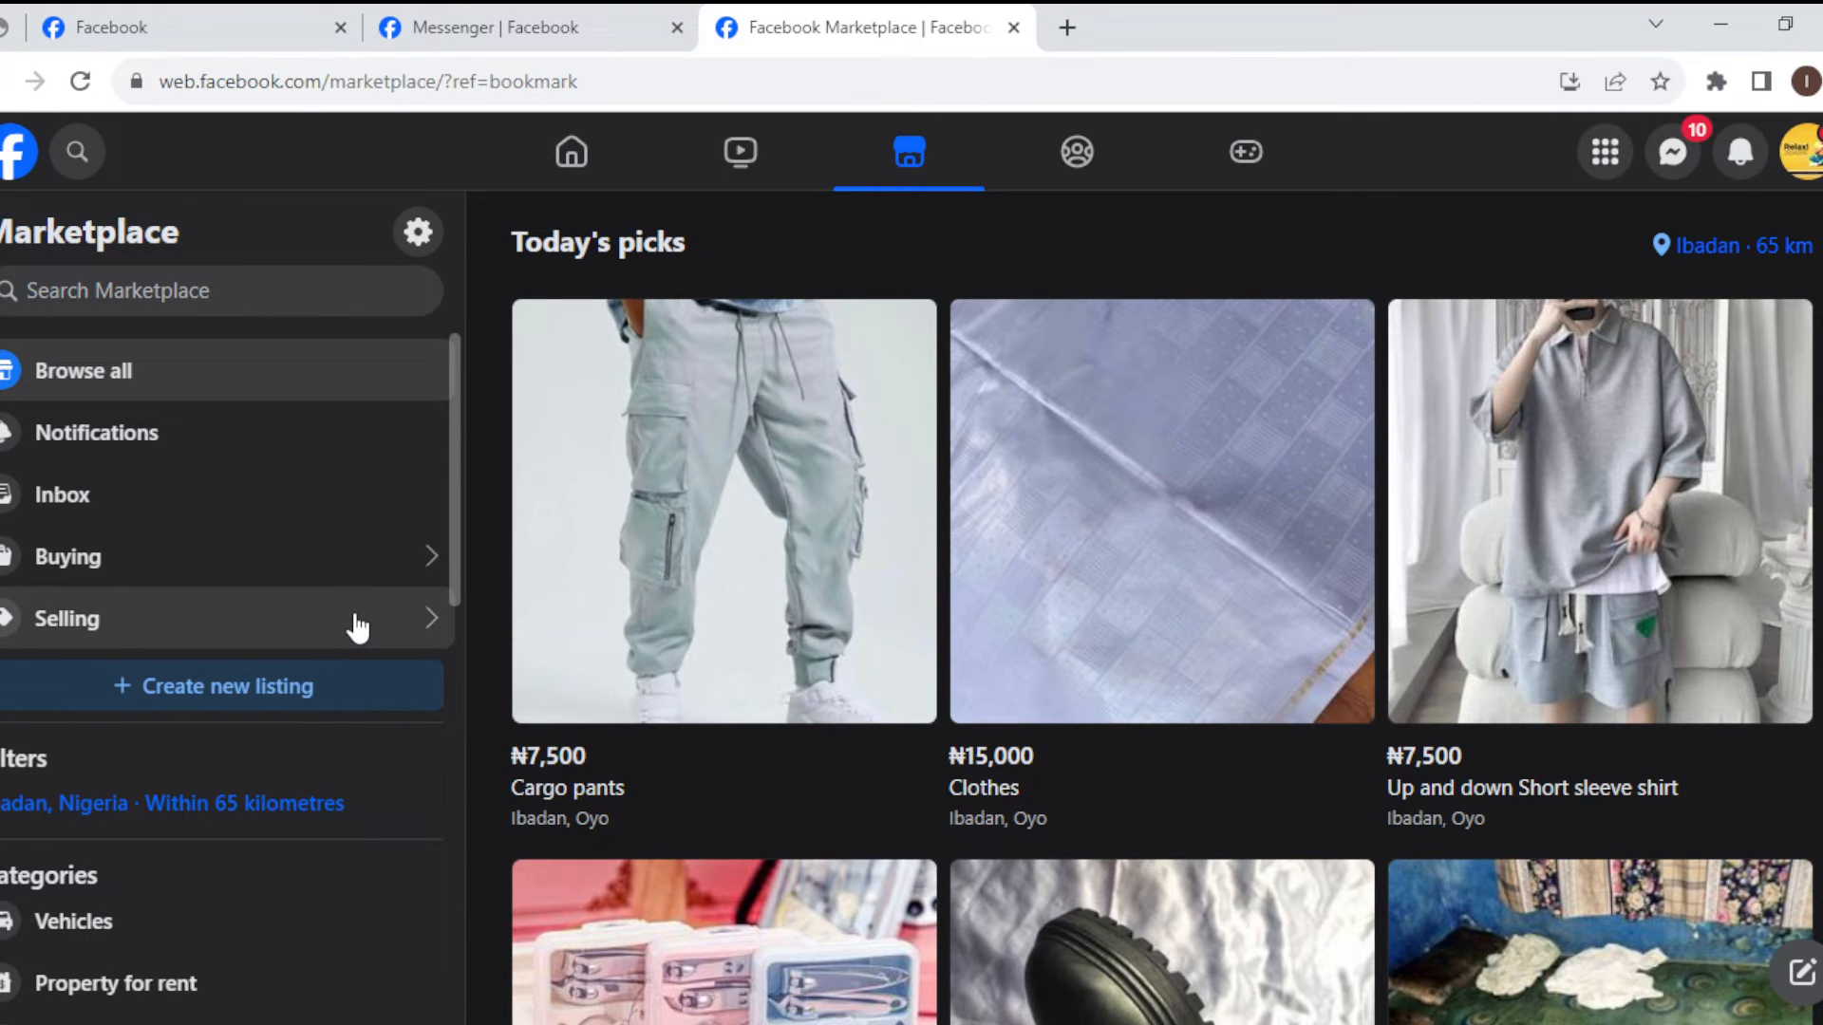
- Open the Selling page in the Marketplace sidebar
{"action": "left_click", "coordinate": [67, 617]}
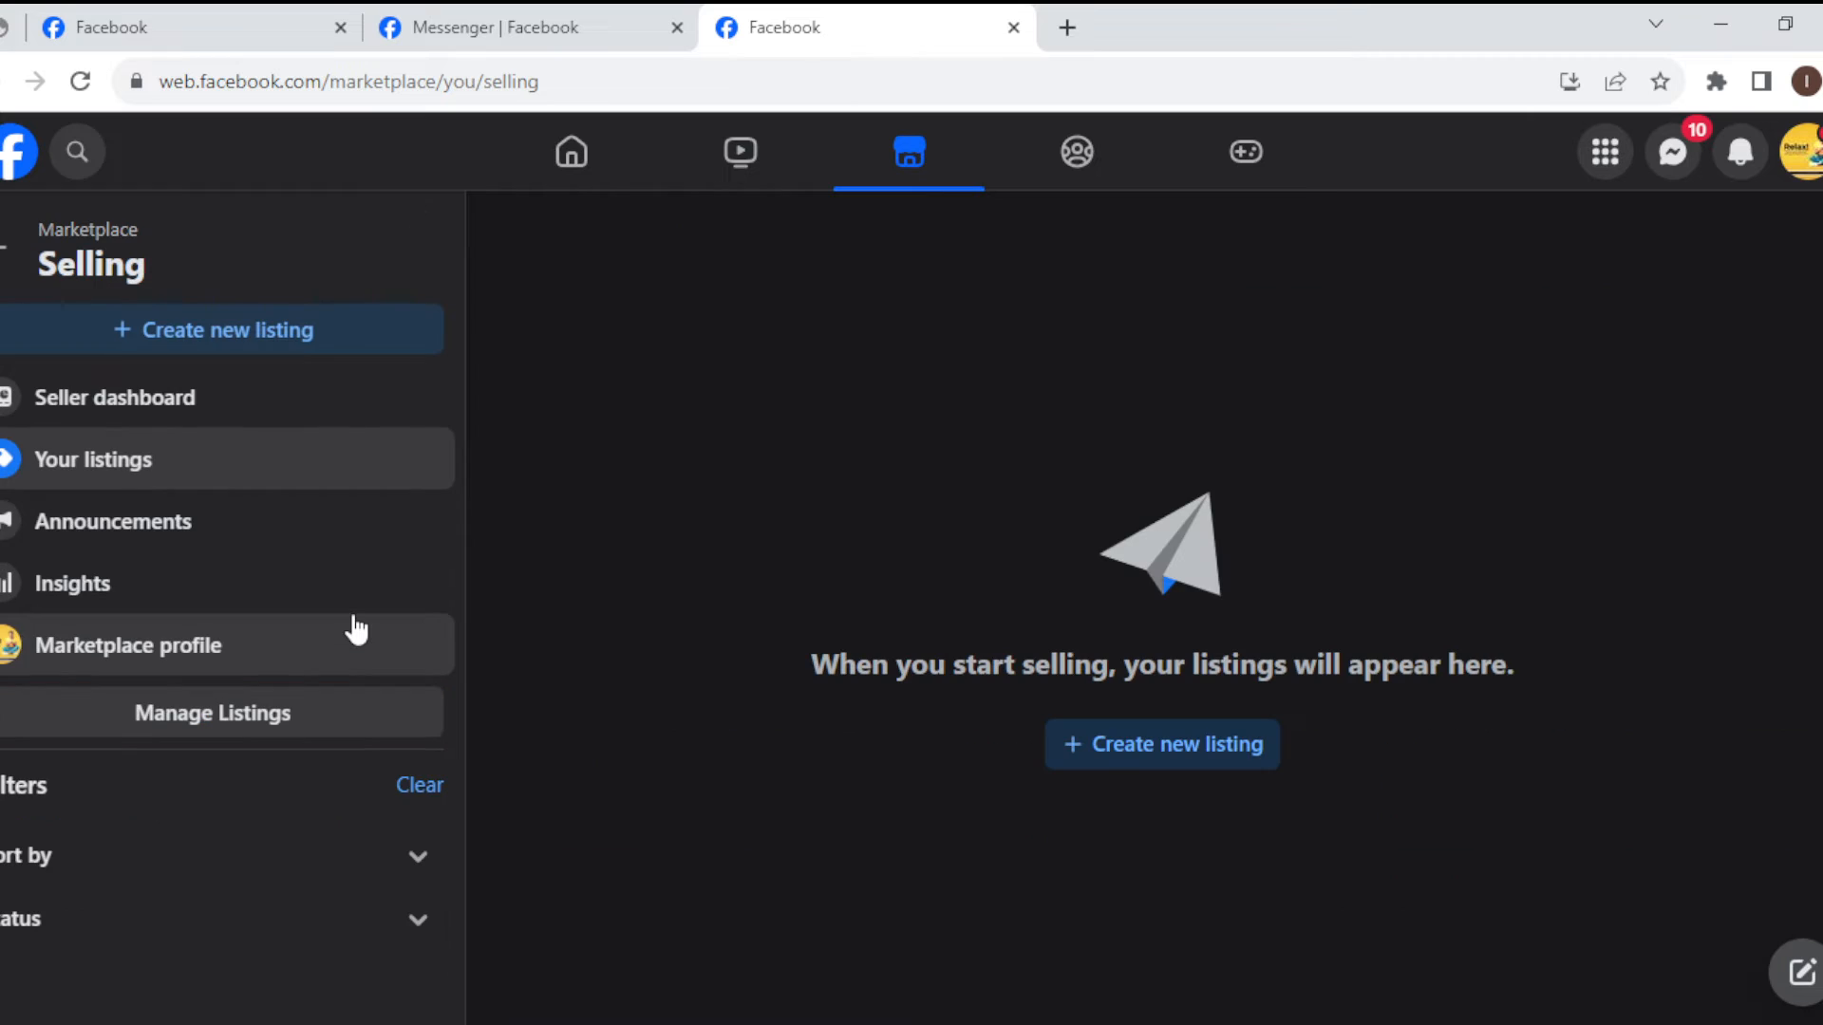
{"action": "mouse_move", "coordinate": [846, 752]}
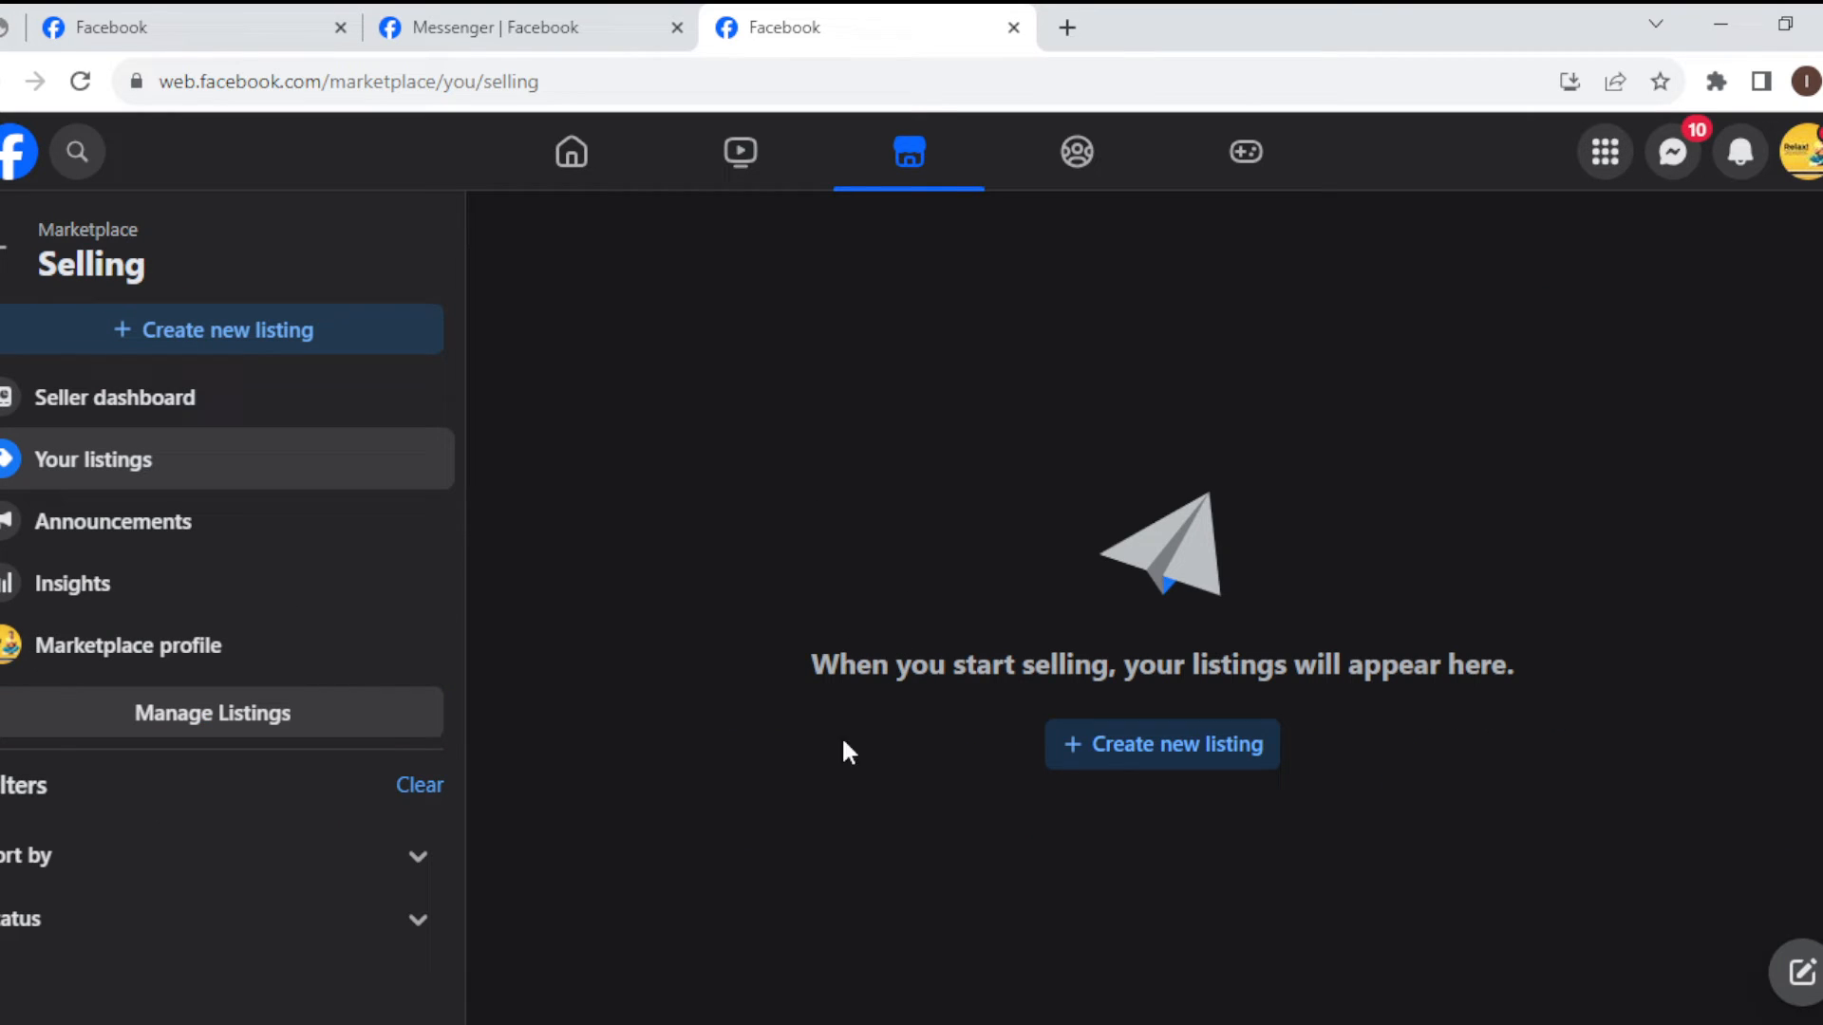
{"action": "mouse_move", "coordinate": [1003, 528]}
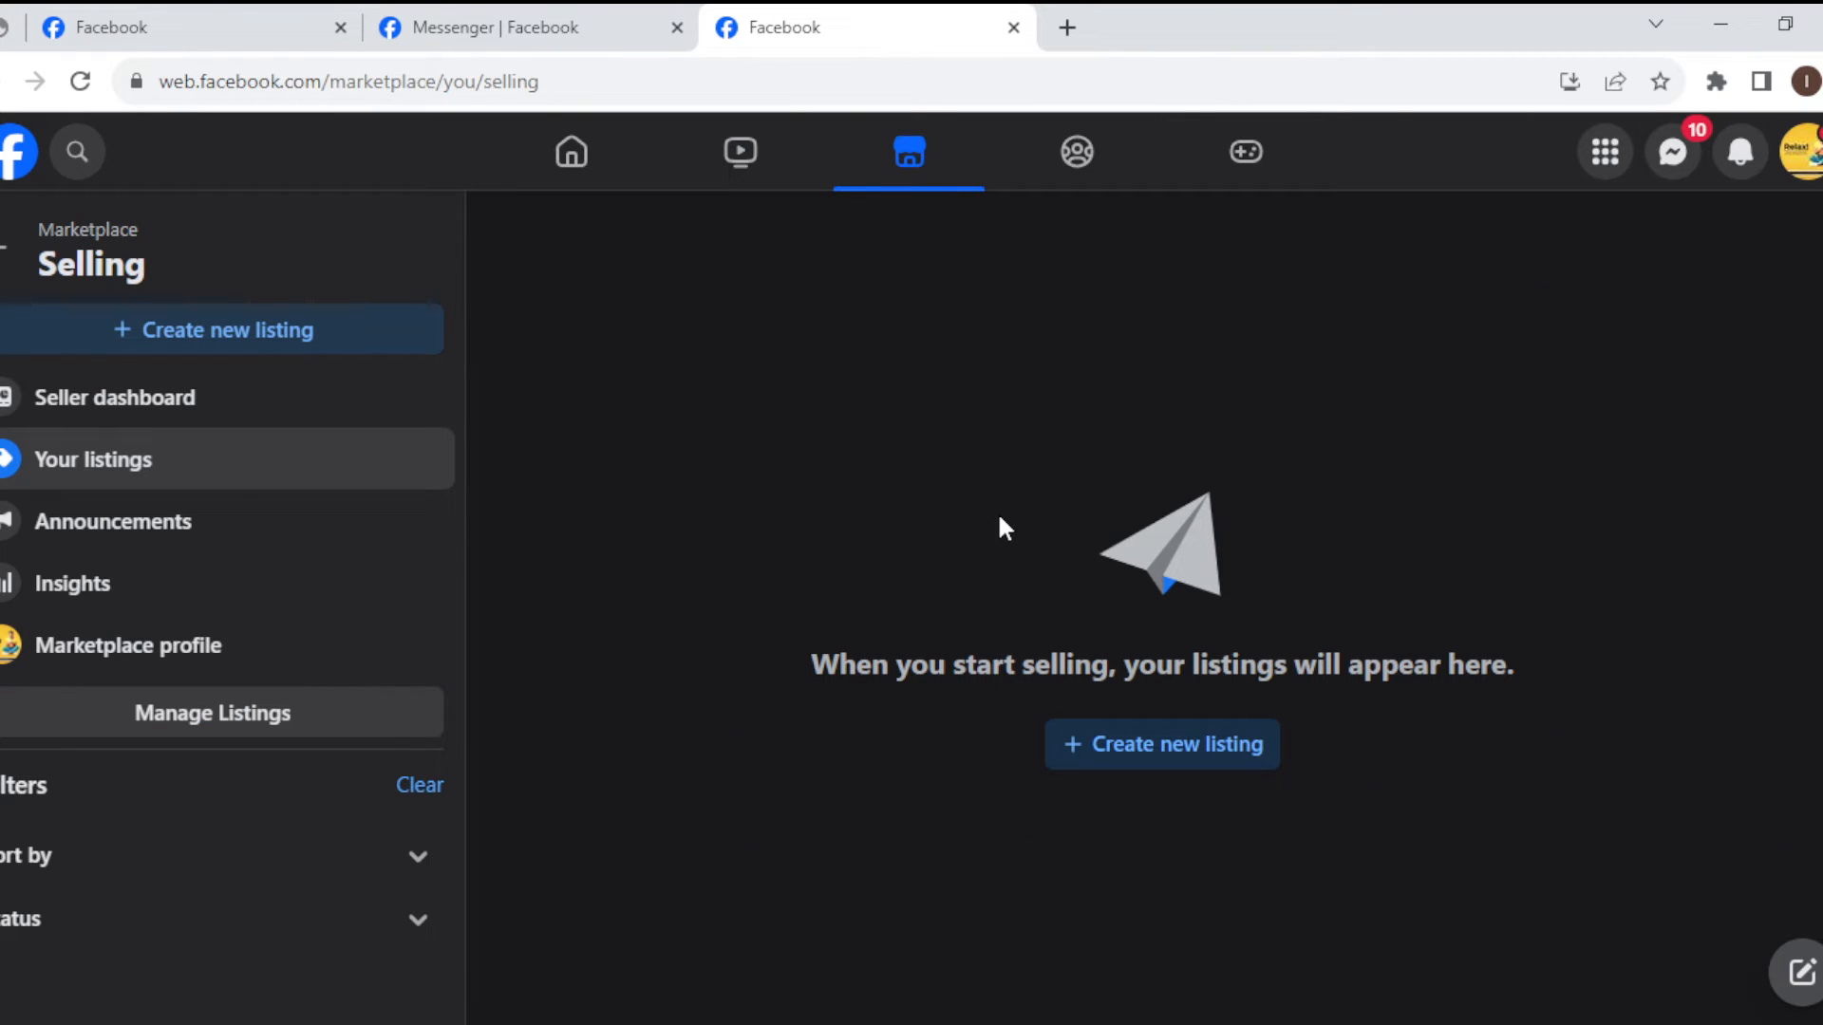
{"action": "mouse_move", "coordinate": [1155, 452]}
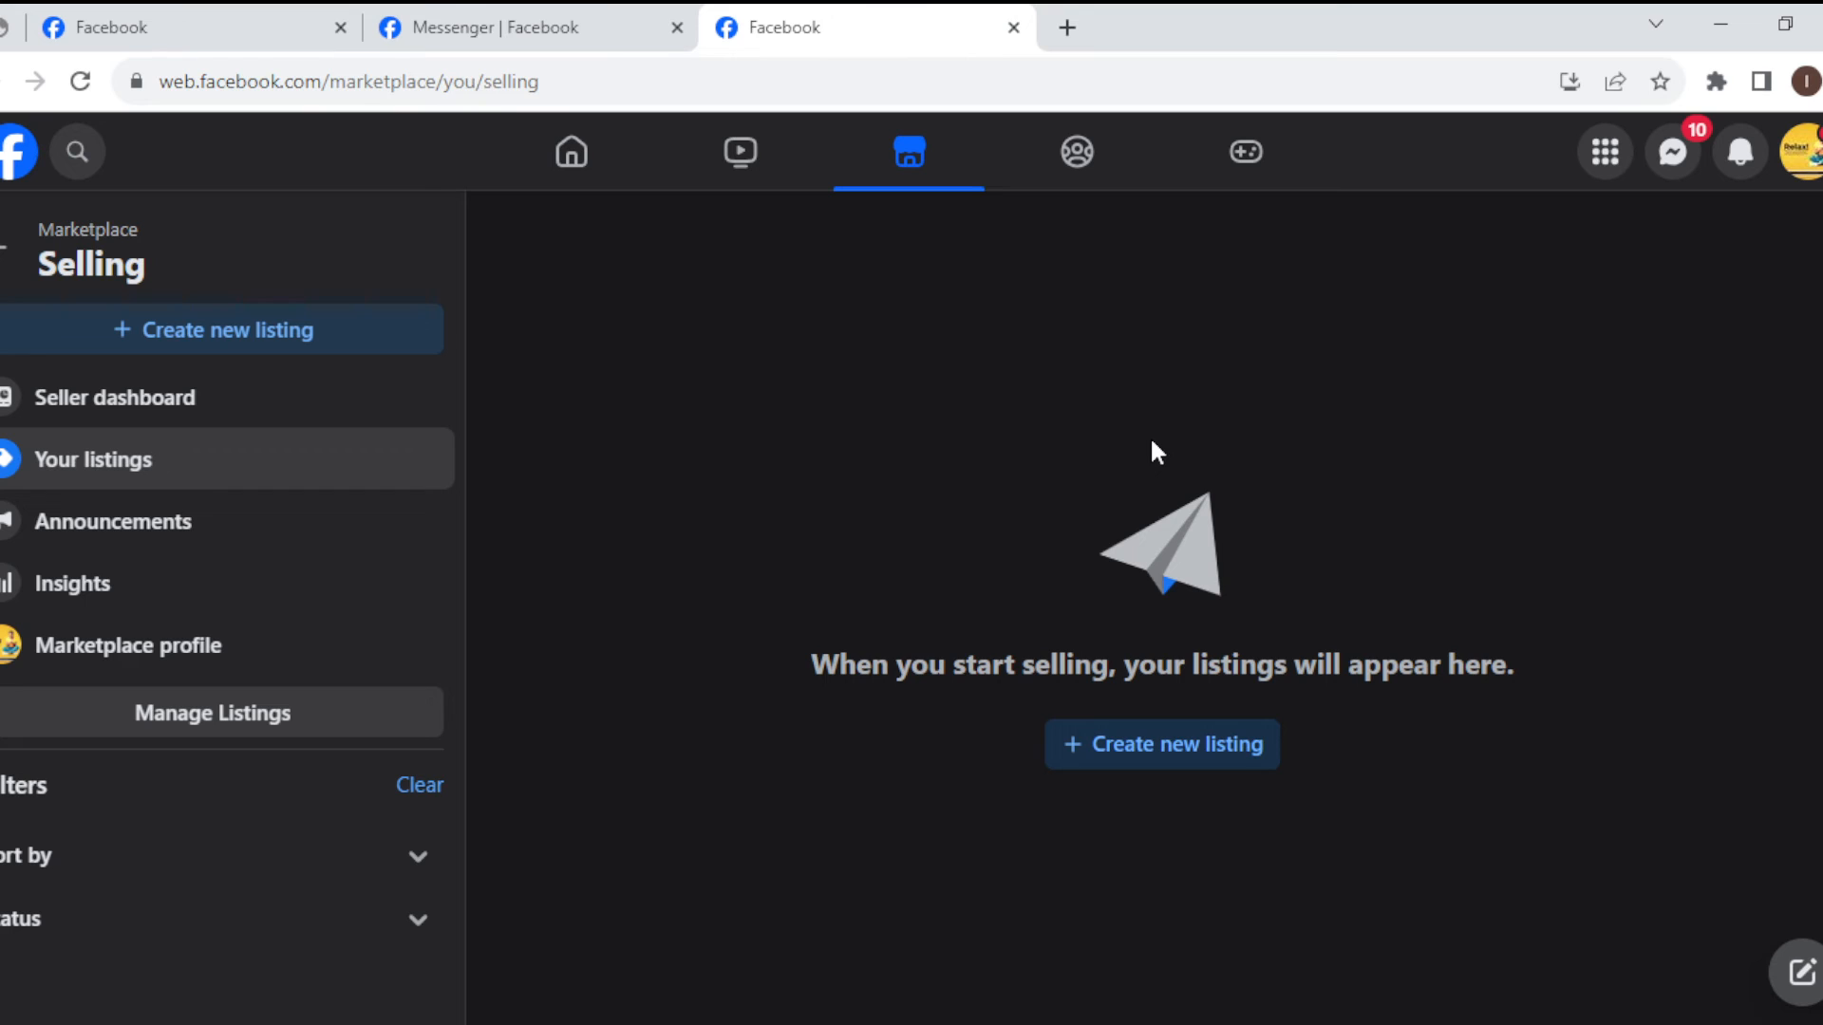
{"action": "mouse_move", "coordinate": [364, 354]}
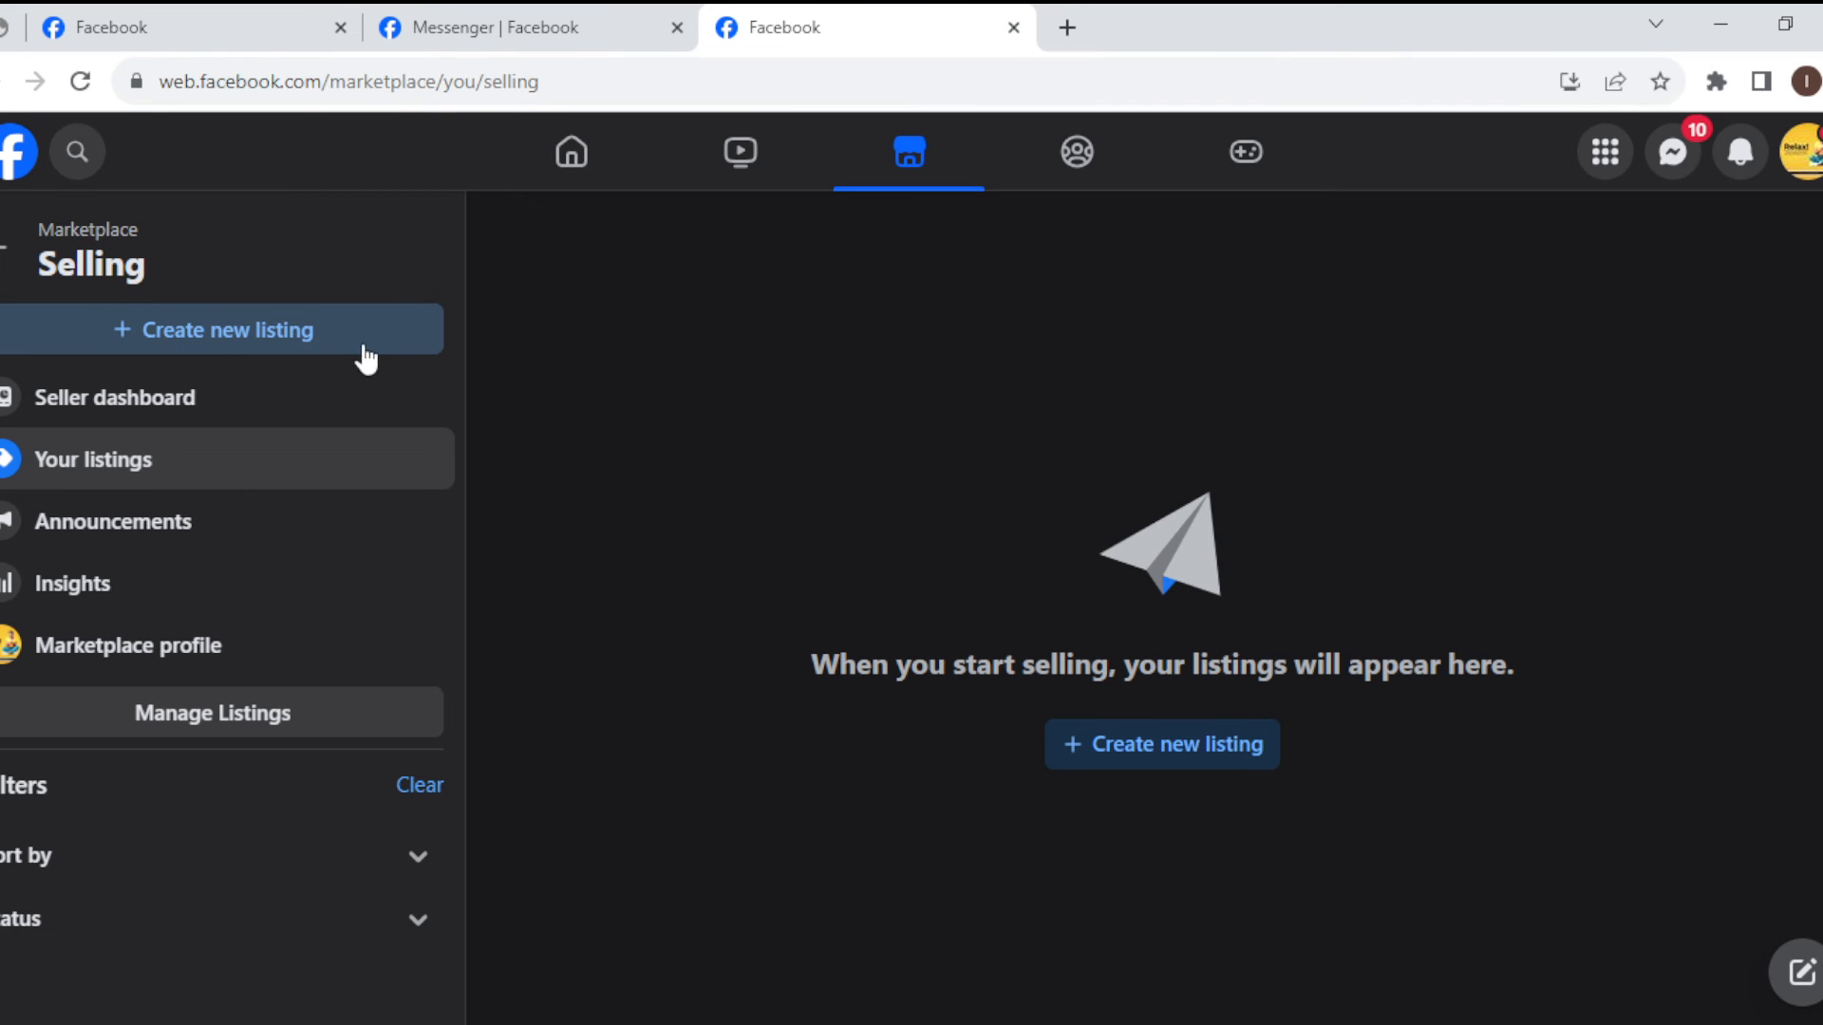
{"action": "mouse_move", "coordinate": [265, 353]}
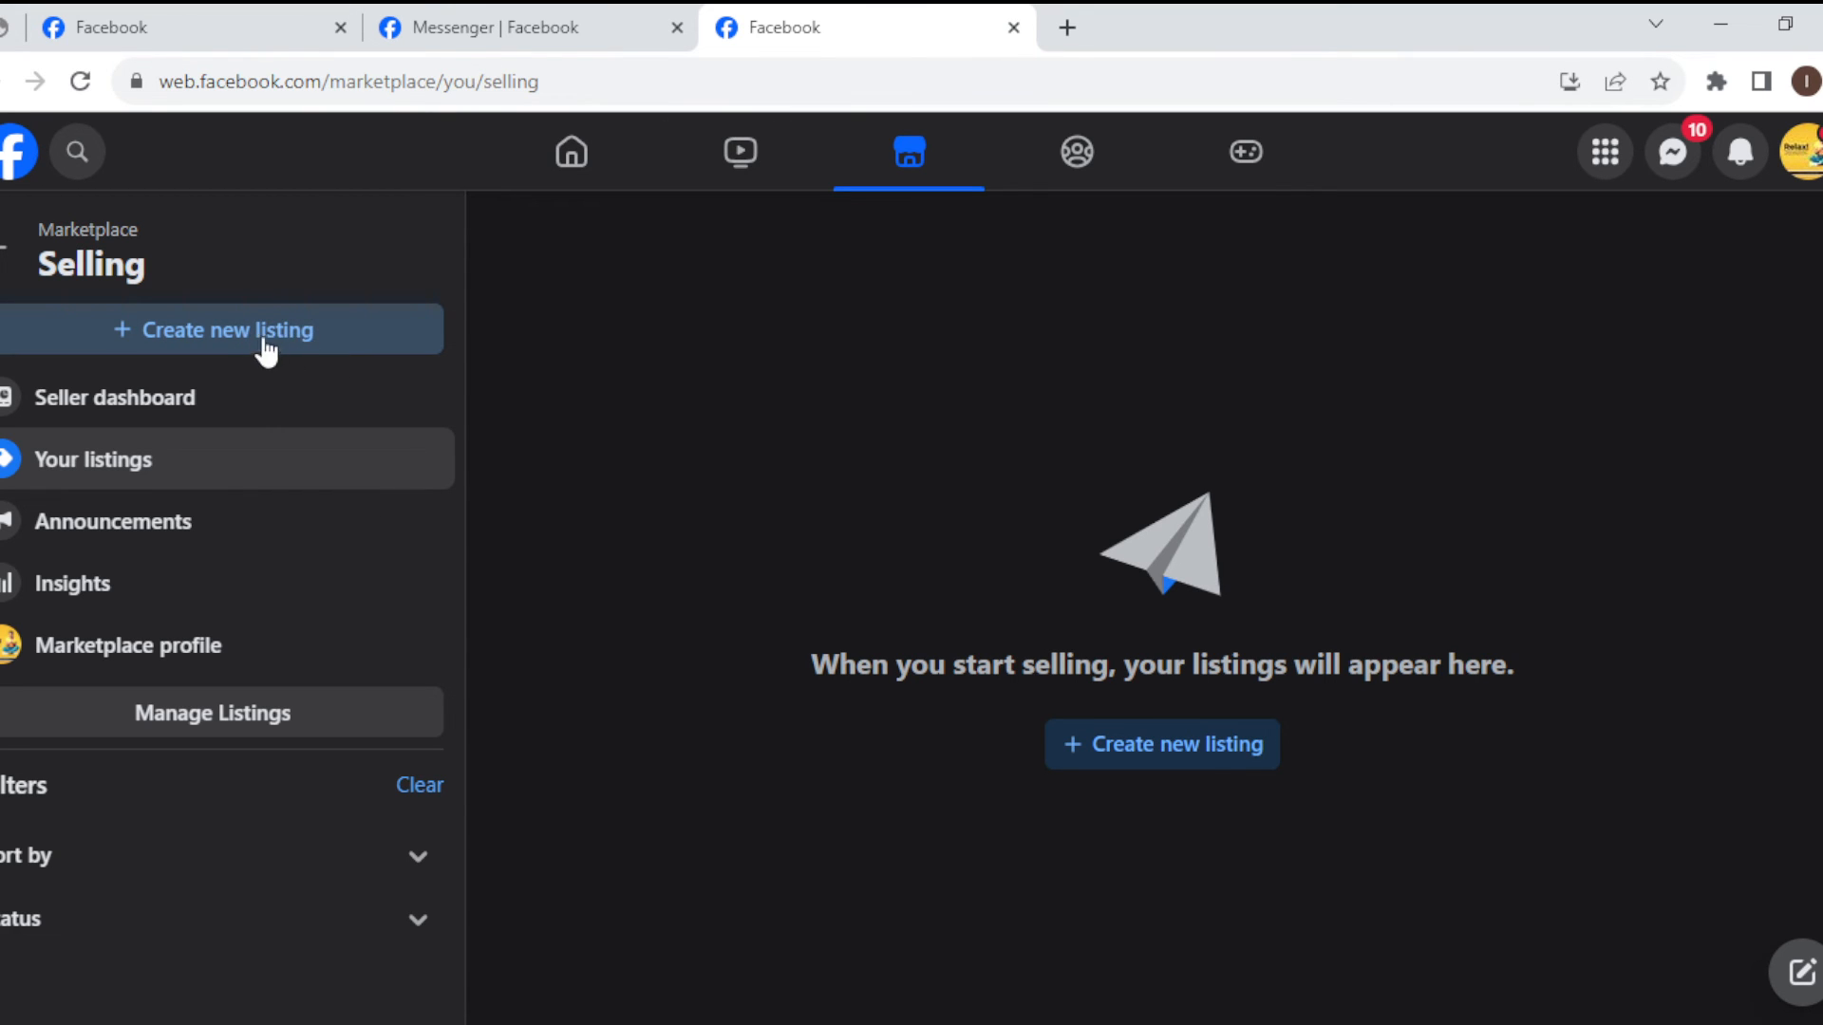
{"action": "mouse_move", "coordinate": [305, 331]}
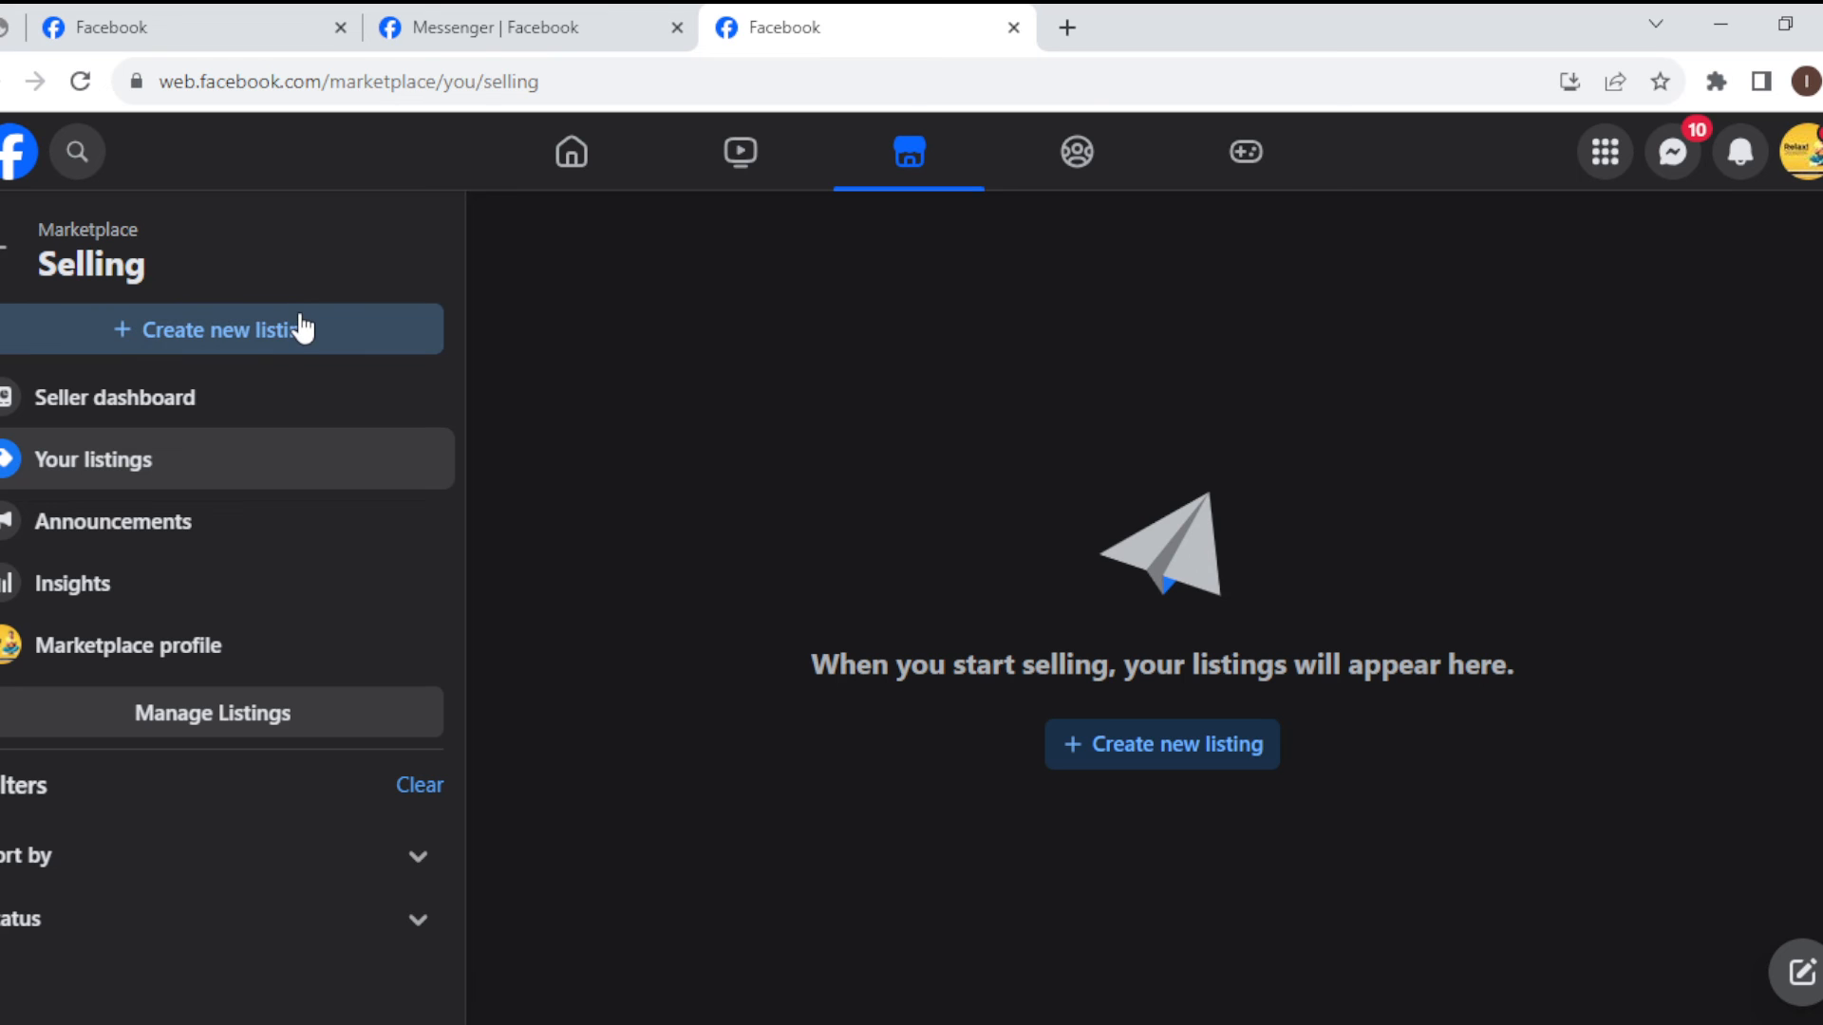
- Create a new listing of type Item for sale
{"action": "left_click", "coordinate": [221, 329]}
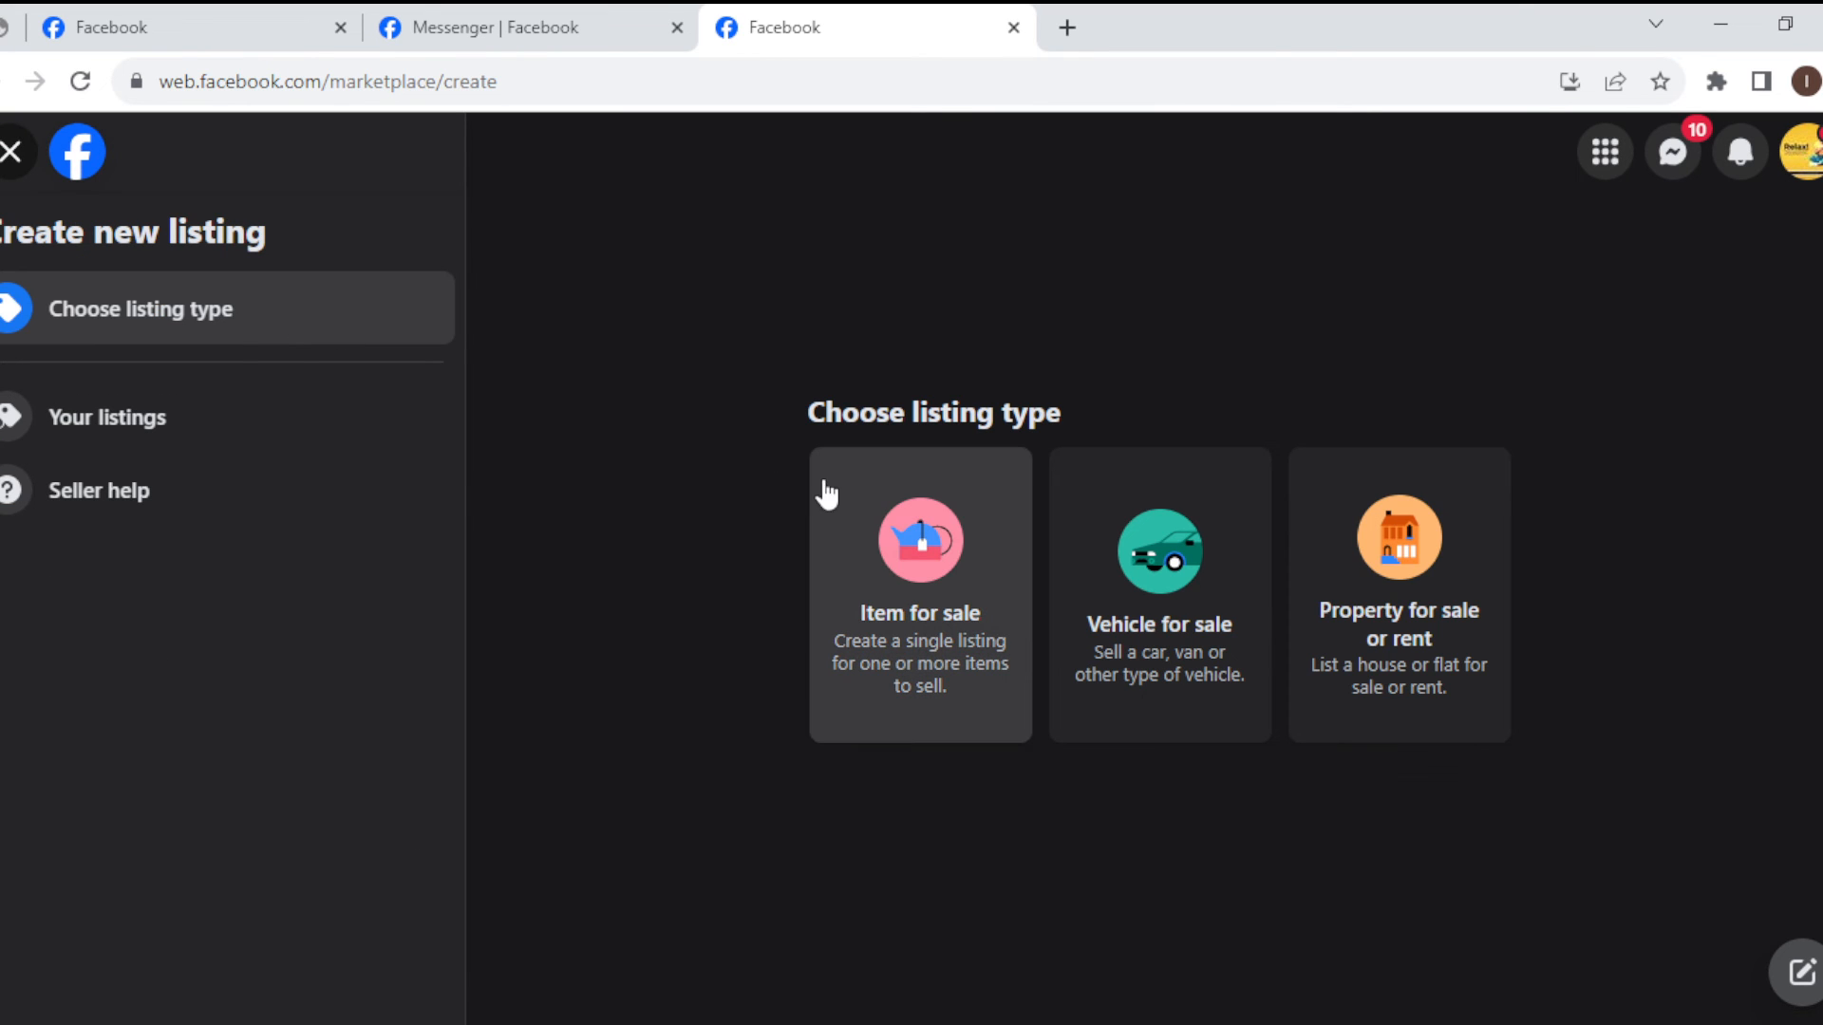
{"action": "left_click", "coordinate": [918, 595]}
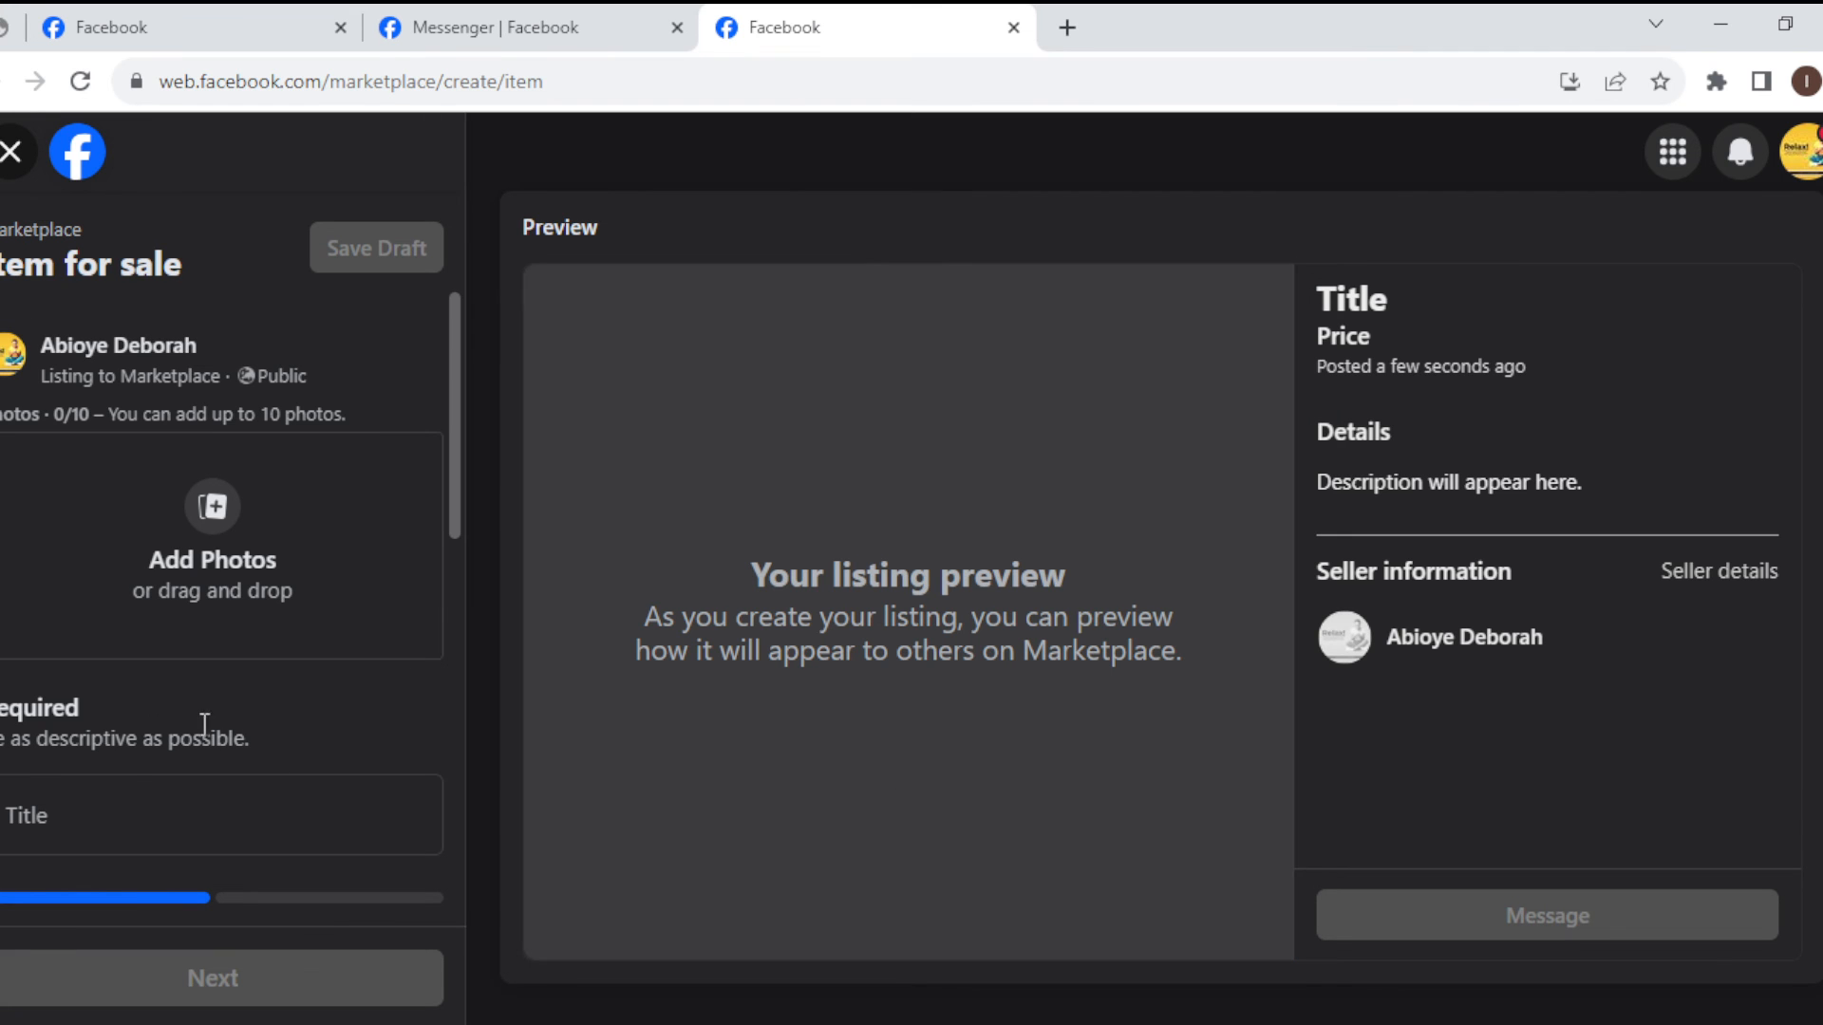
{"action": "mouse_move", "coordinate": [451, 849]}
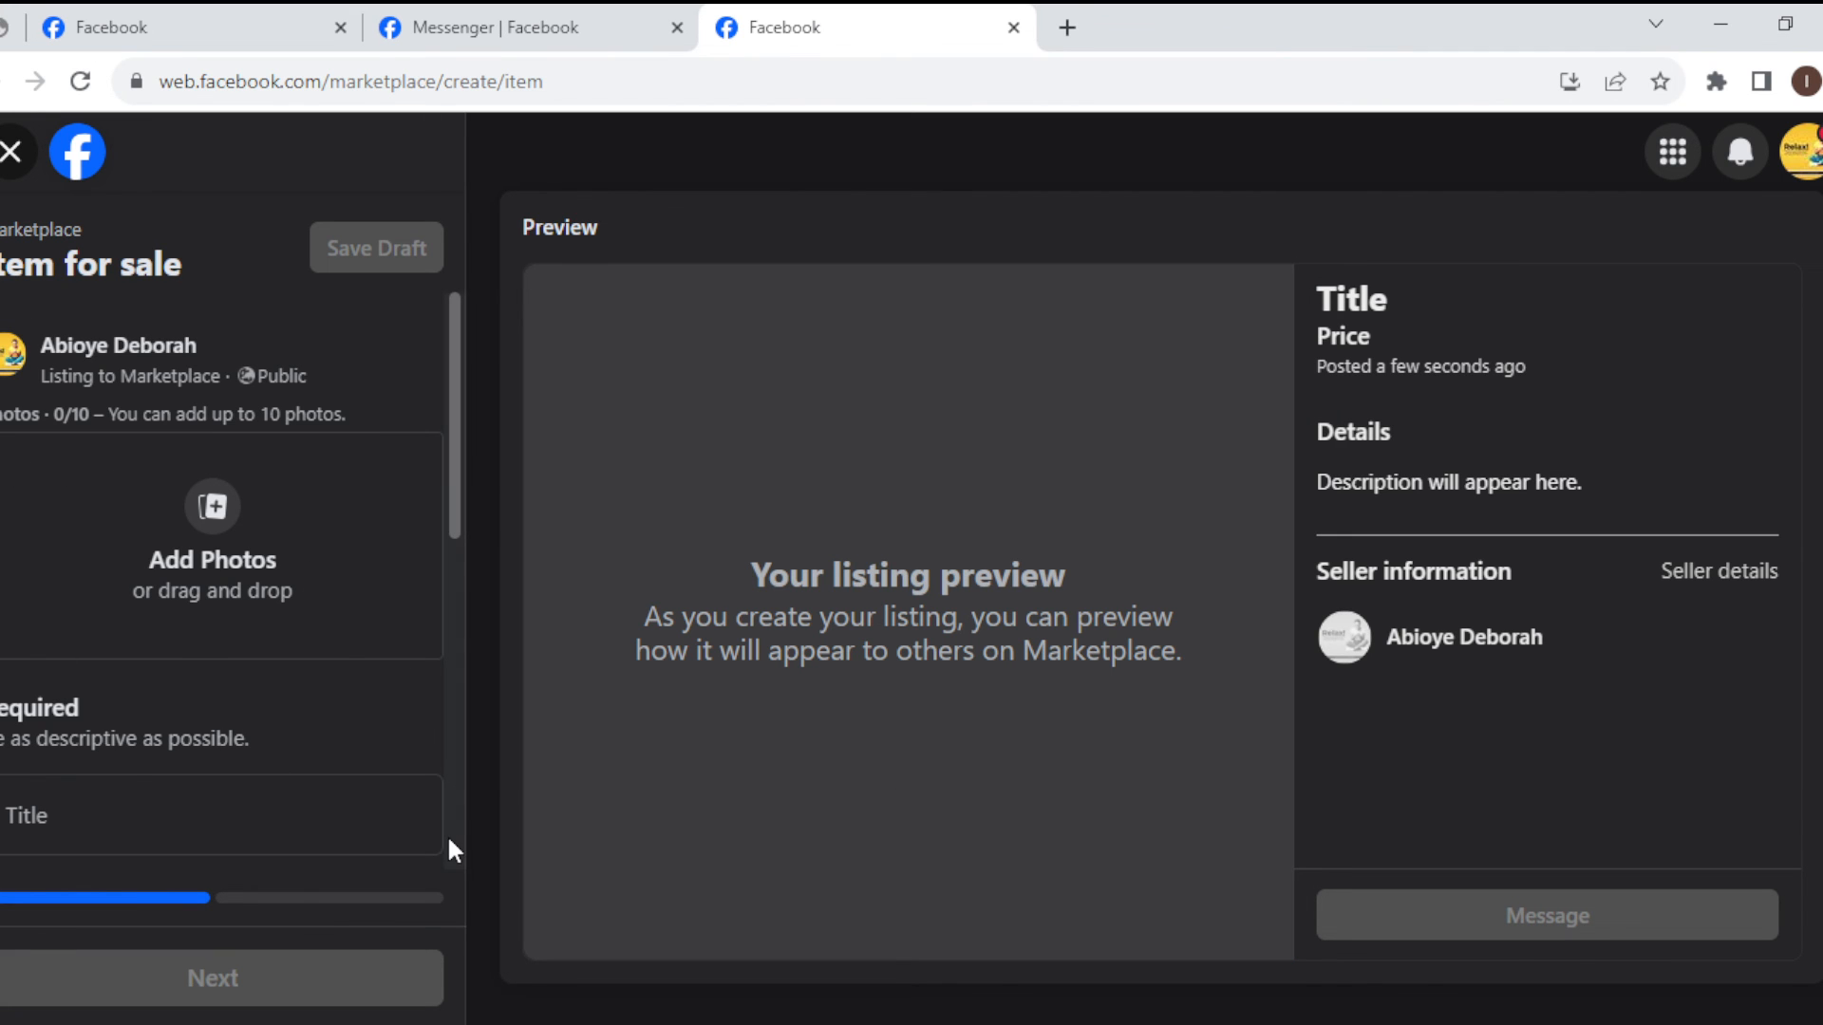
- Switch on the Hide from friends toggle lower in the listing form
{"action": "scroll", "scroll_direction": "down", "scroll_amount": 3}
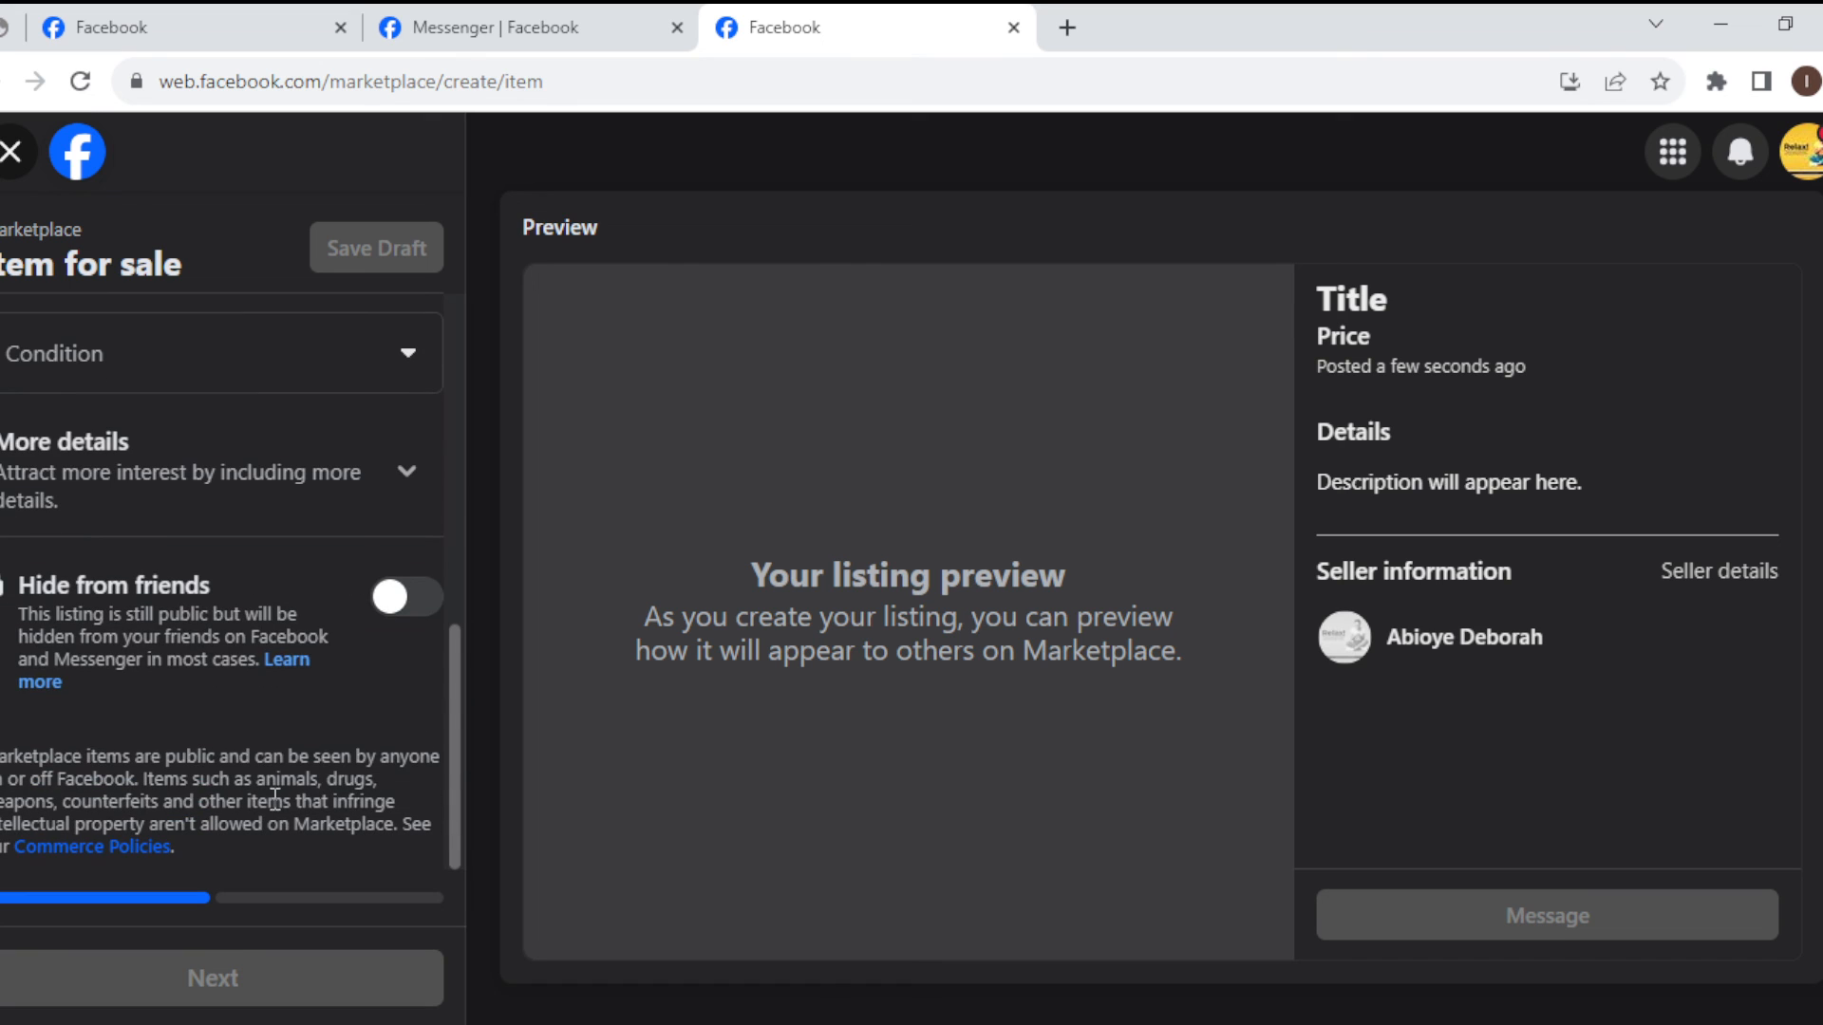
{"action": "left_click", "coordinate": [405, 595]}
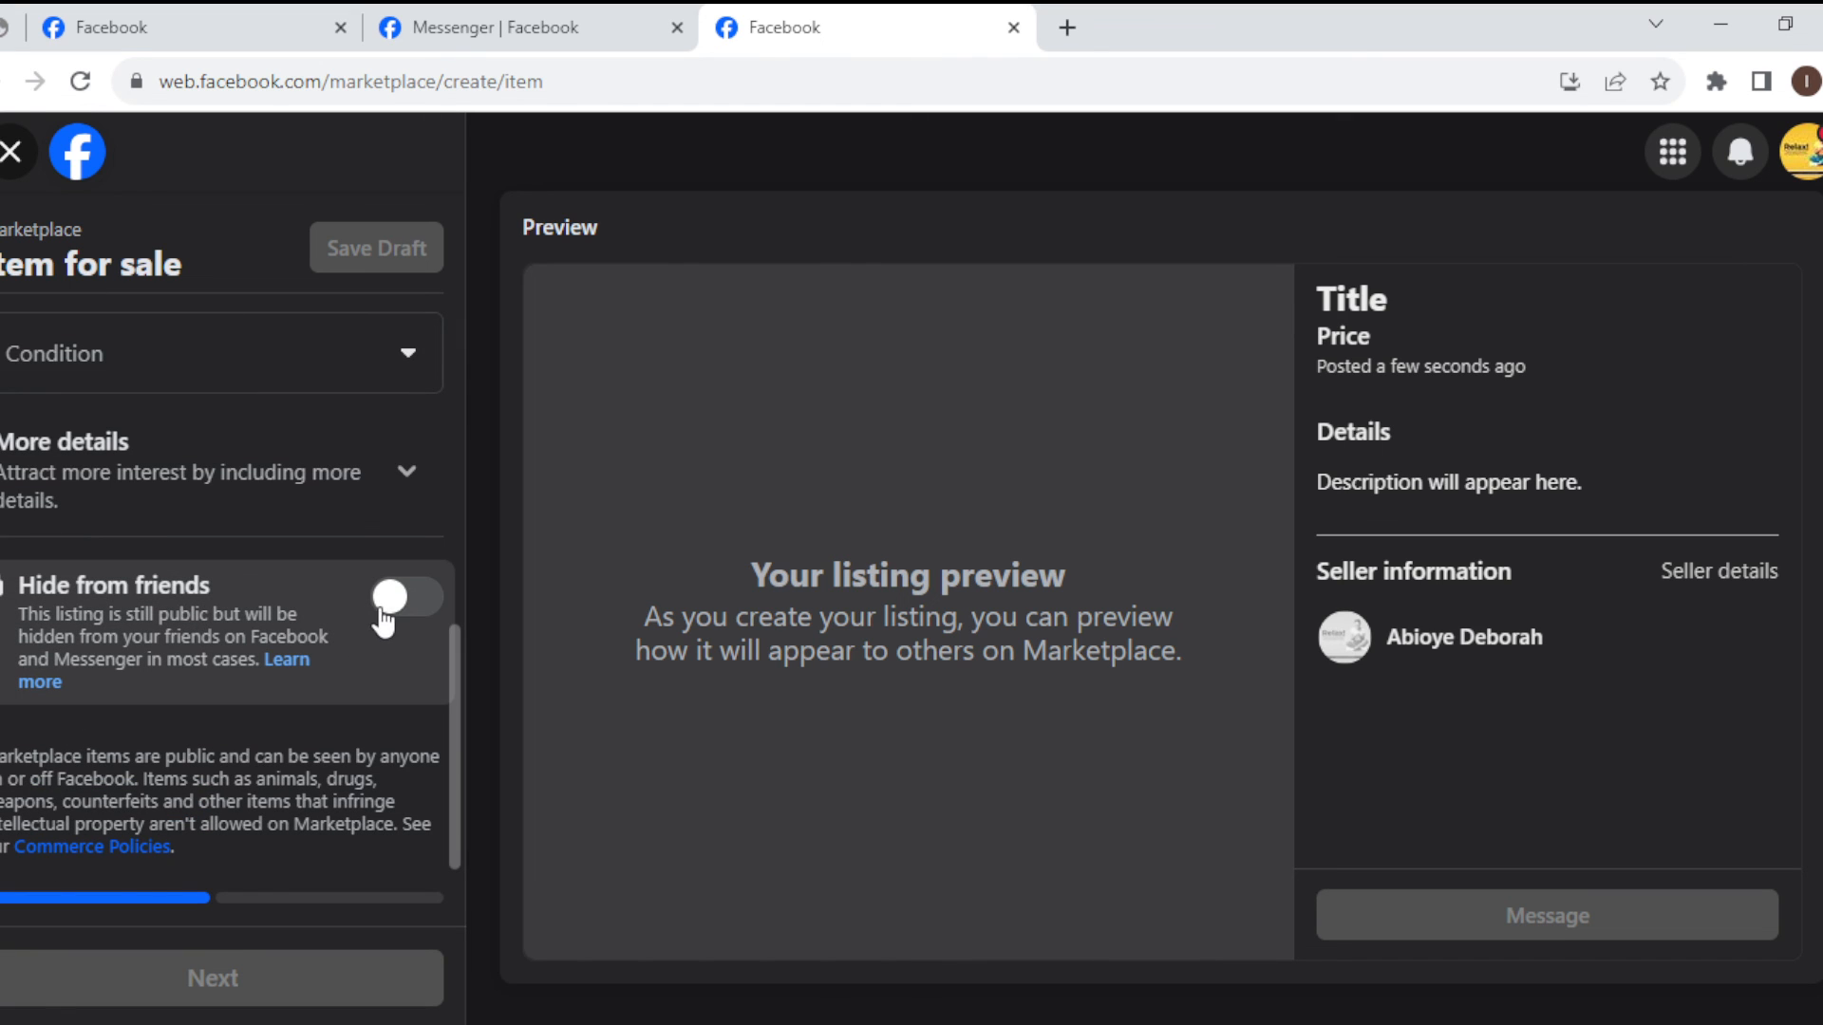
{"action": "left_click", "coordinate": [404, 596]}
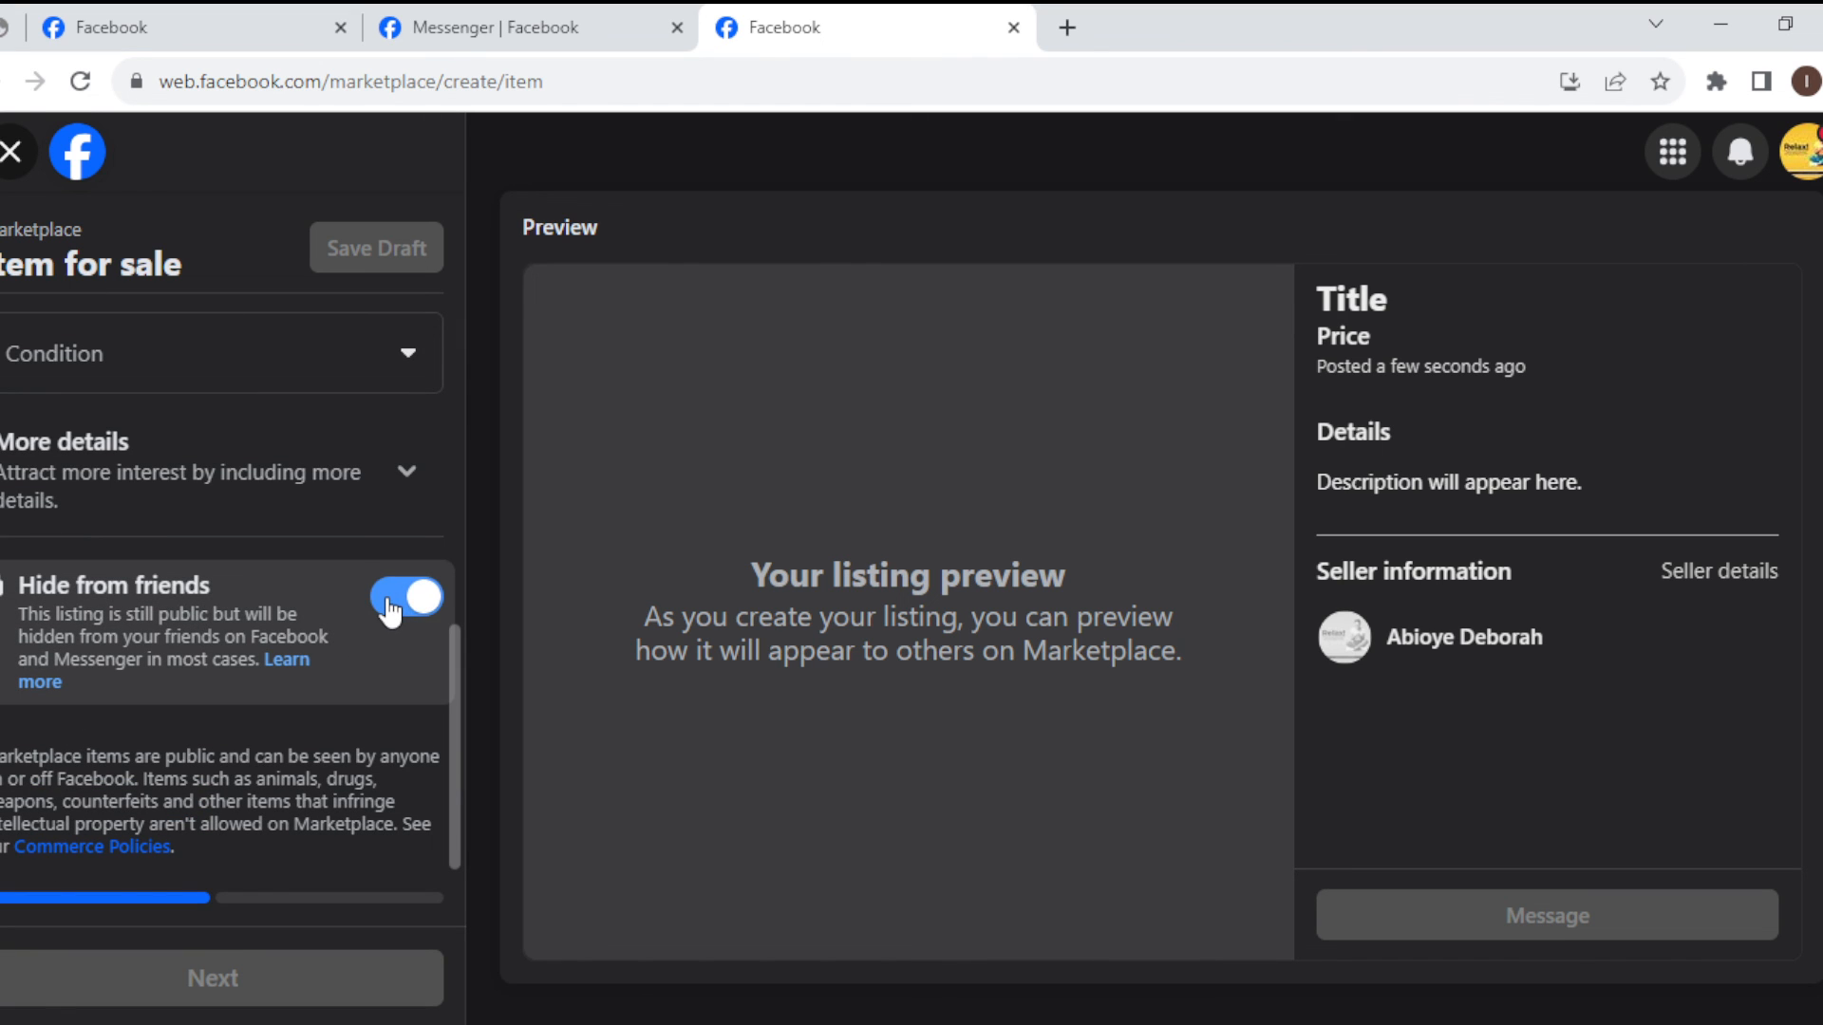